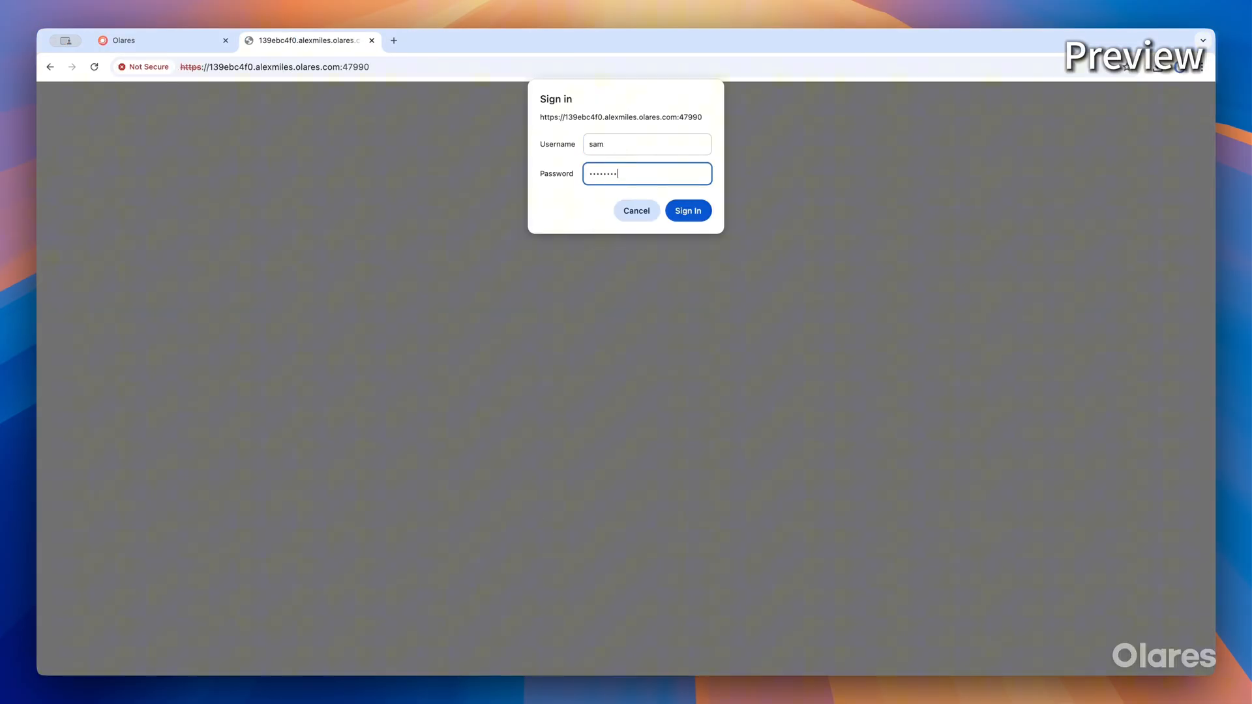
Sign in to Sunshine and enter Moonlight's PIN 1862 in the PIN Pairing form
left_click(686, 210)
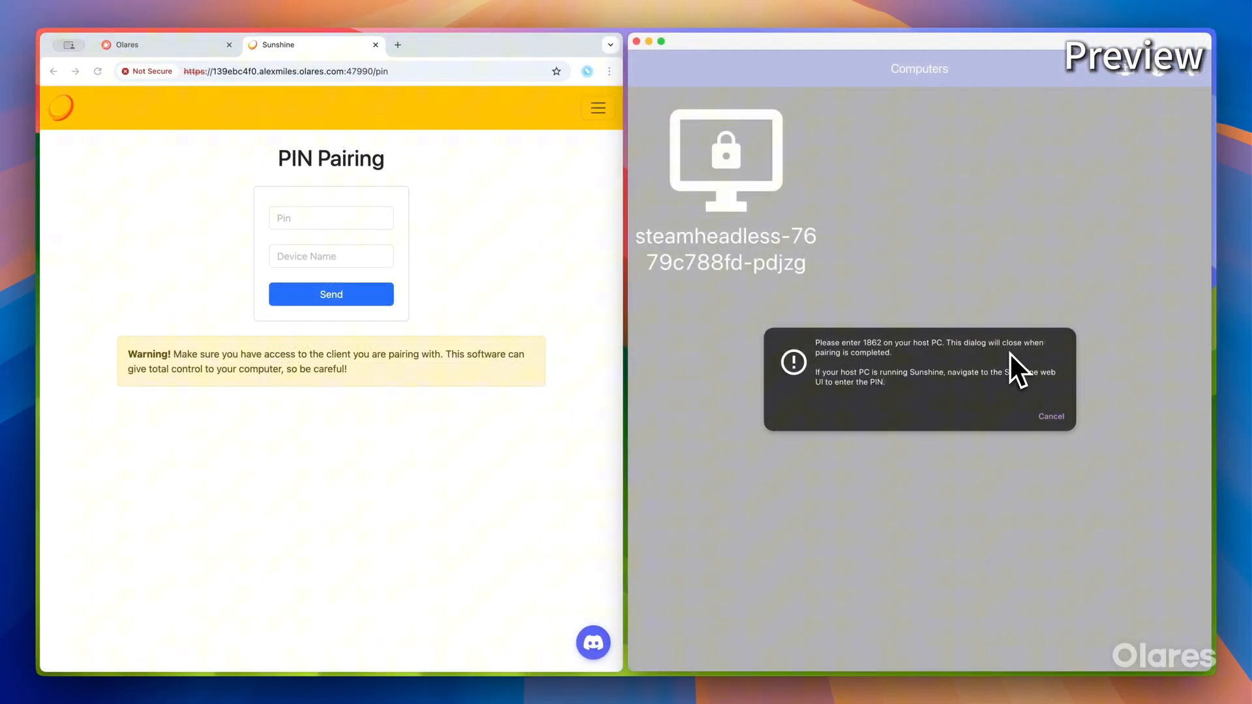
type("1862")
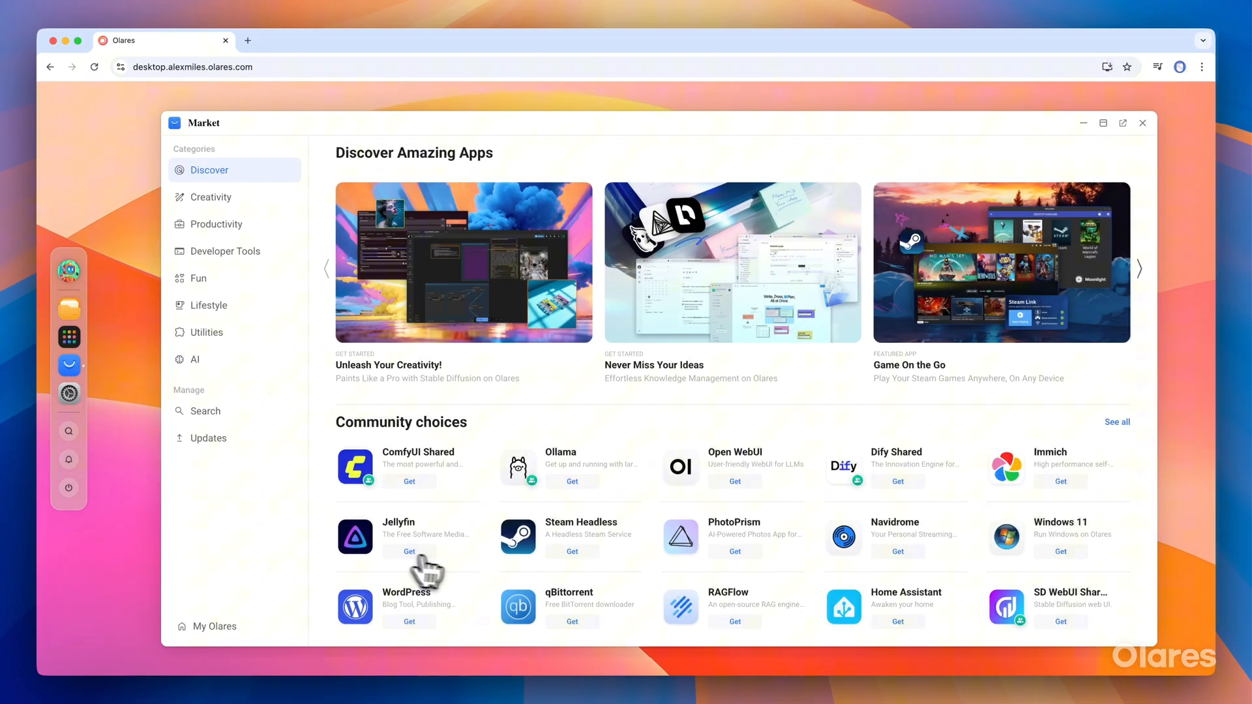
mouse_move(634, 547)
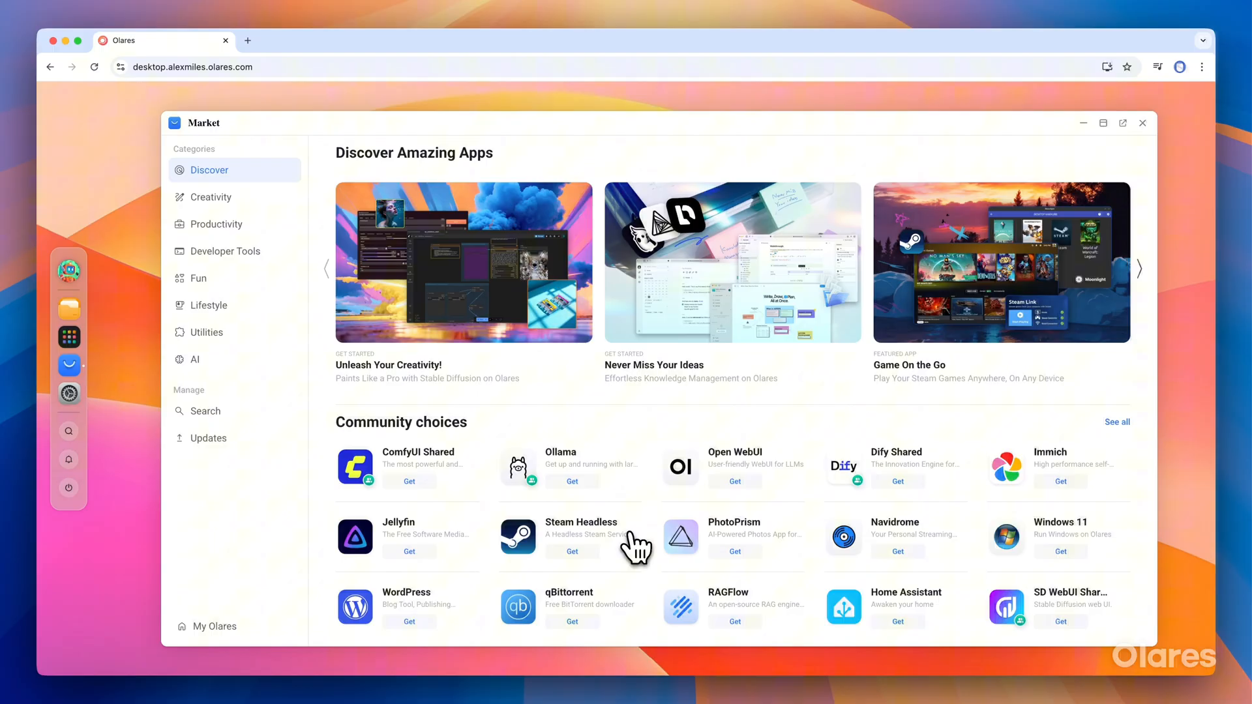
Install Steam Headless with SUNSHINE_USER and SUNSHINE_PASS confirmed, then launch it from Market
left_click(572, 551)
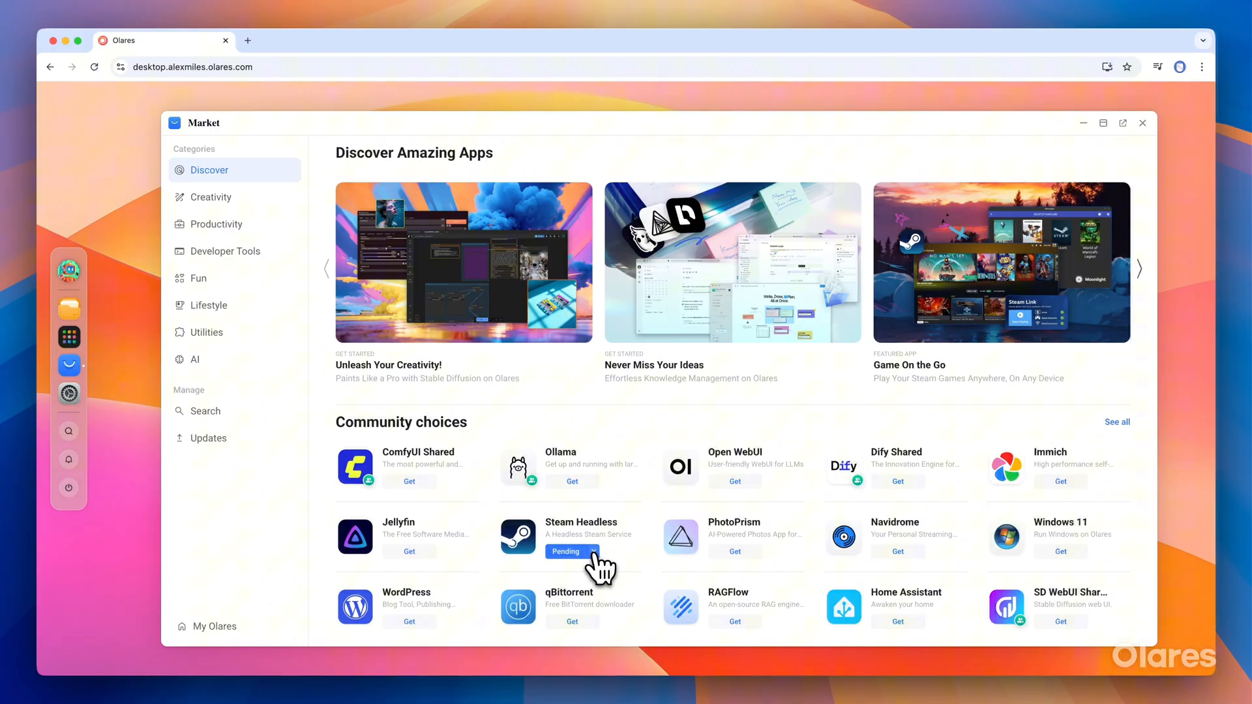
left_click(572, 551)
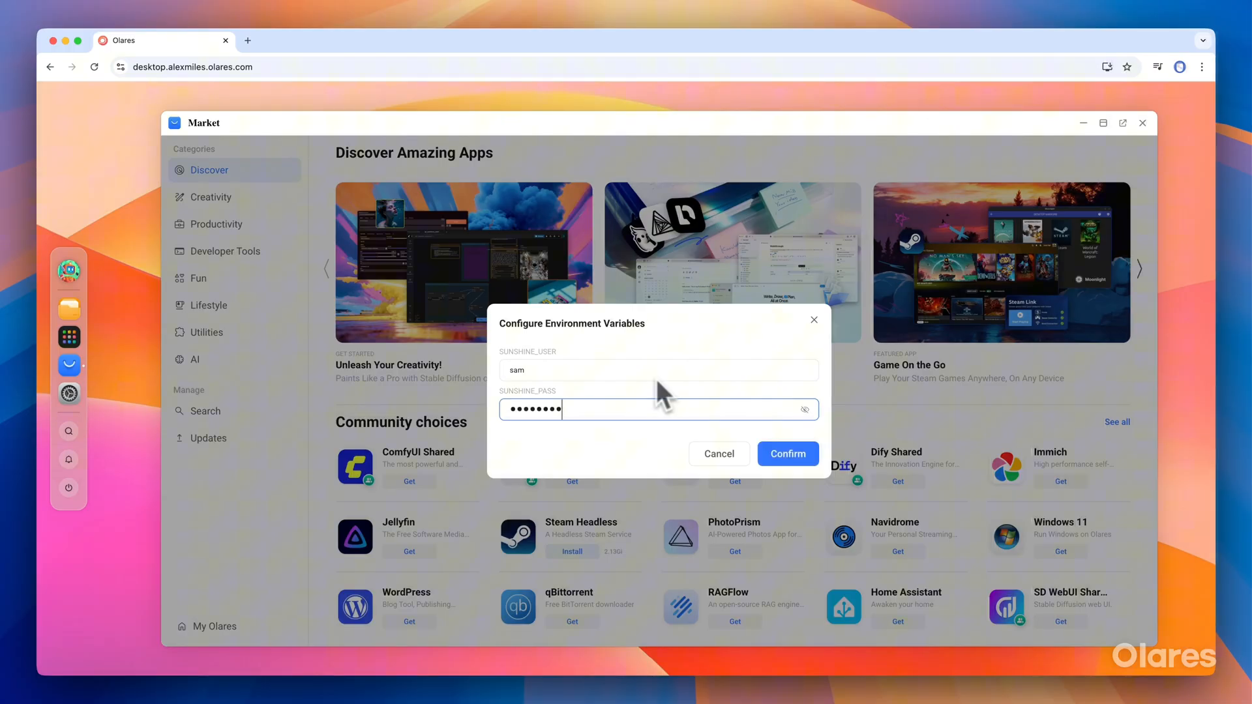
left_click(787, 454)
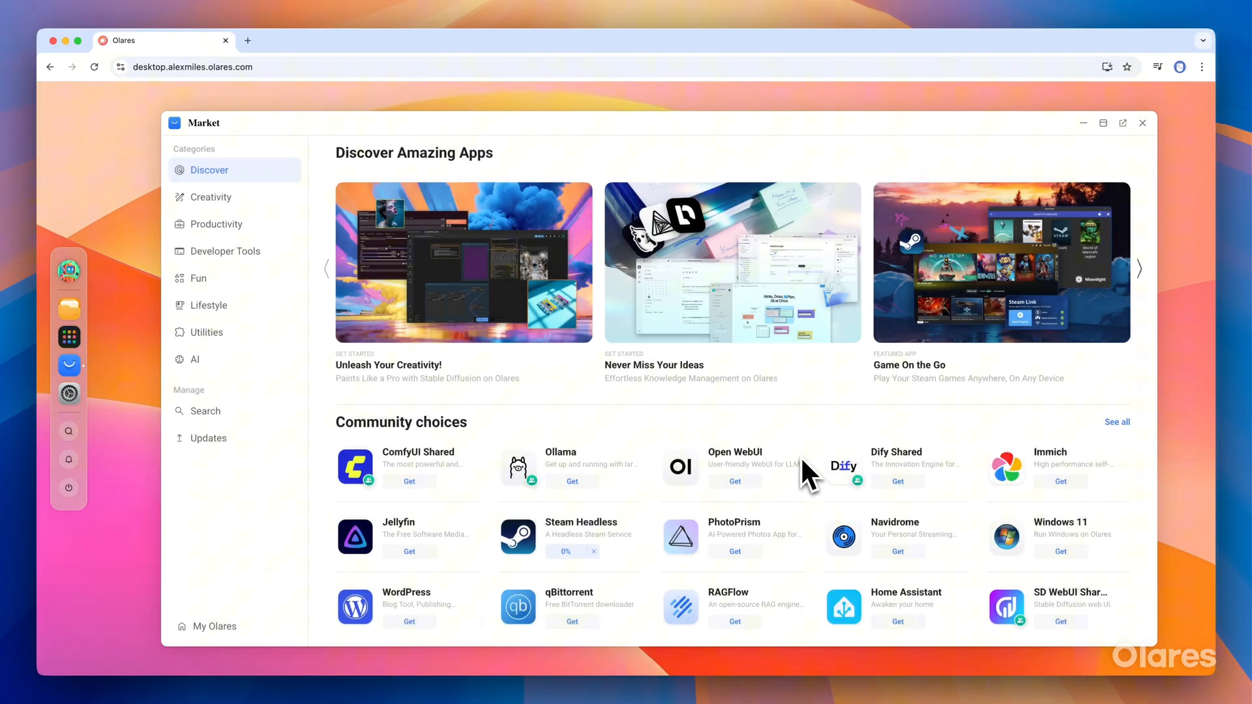
left_click(570, 552)
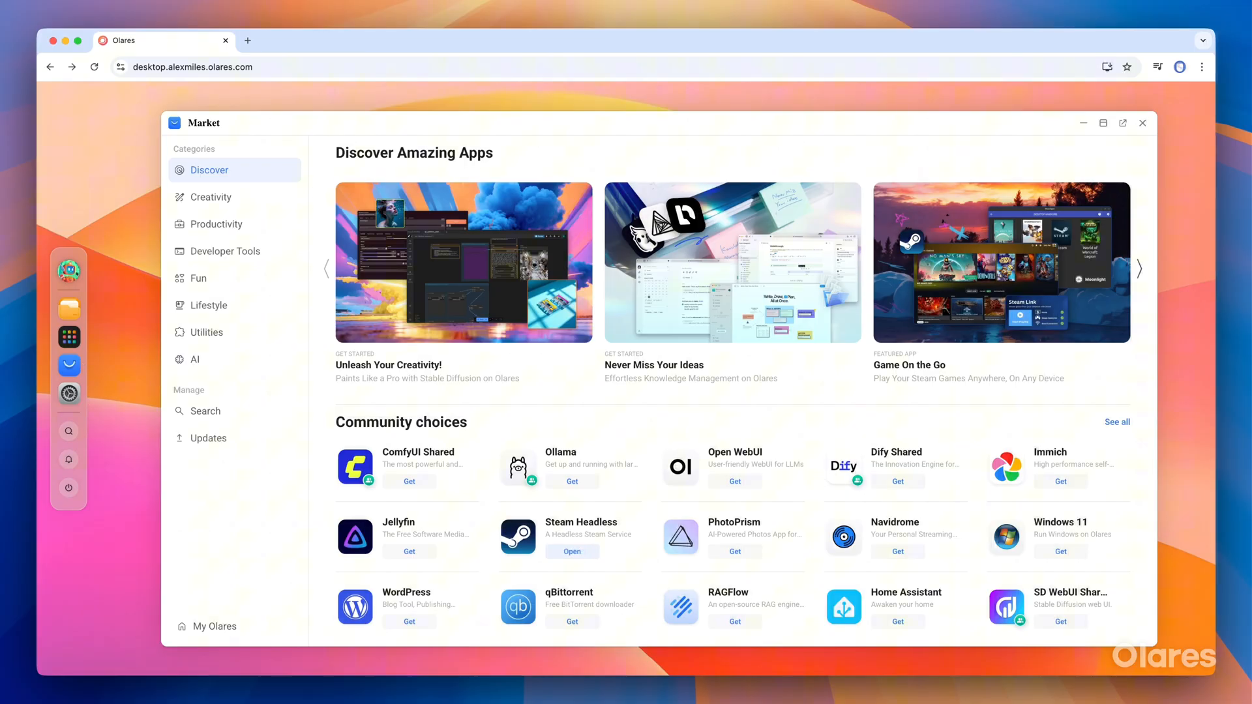
left_click(572, 551)
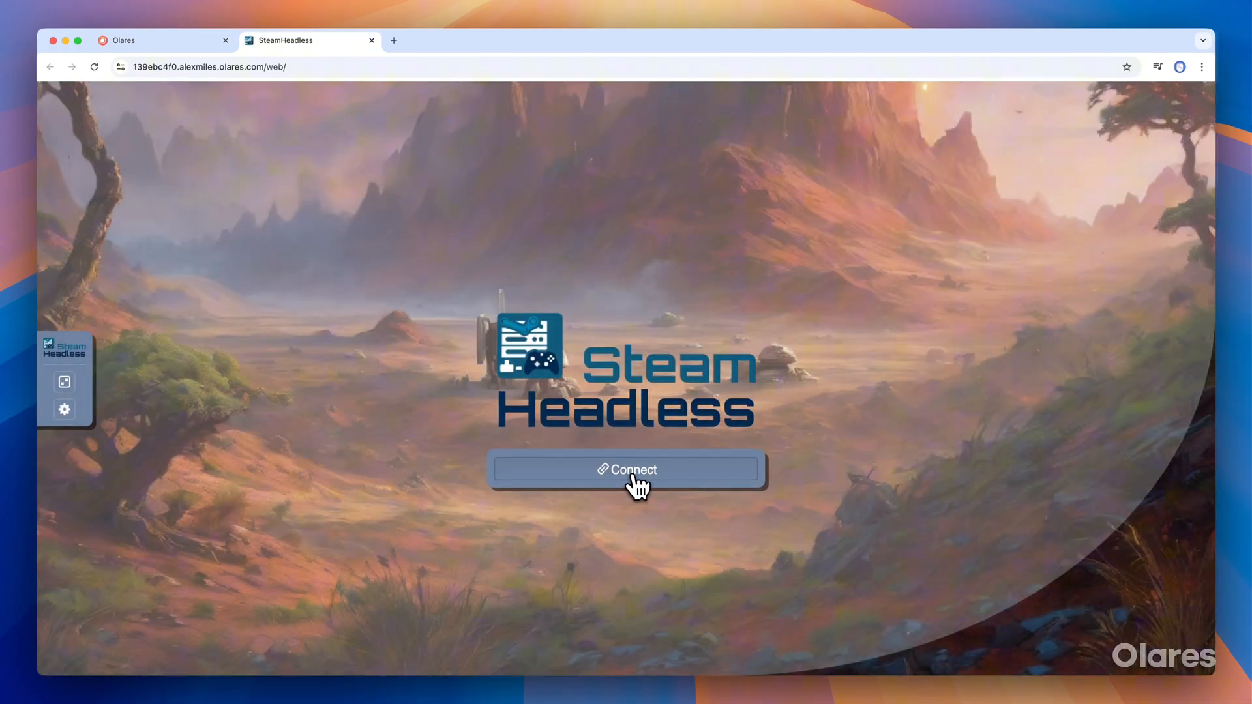
Connect to the Steam Headless desktop and approve installing Steam into the home folder
left_click(625, 469)
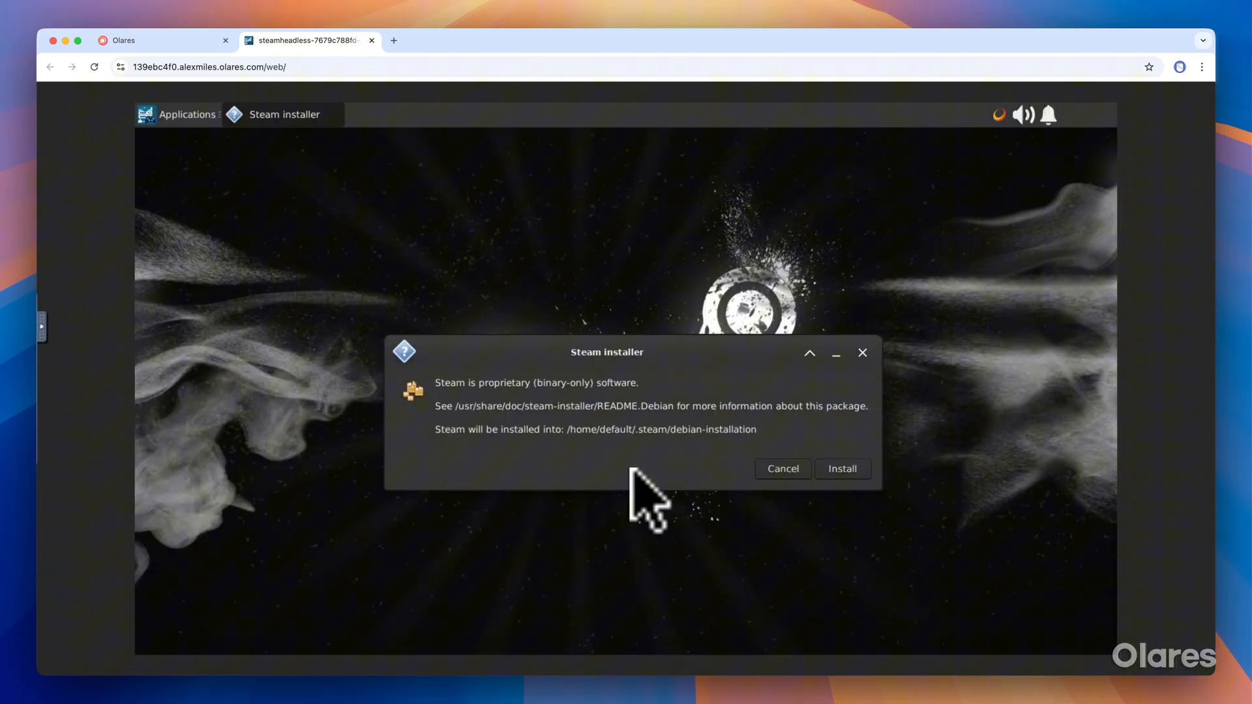
mouse_move(854, 503)
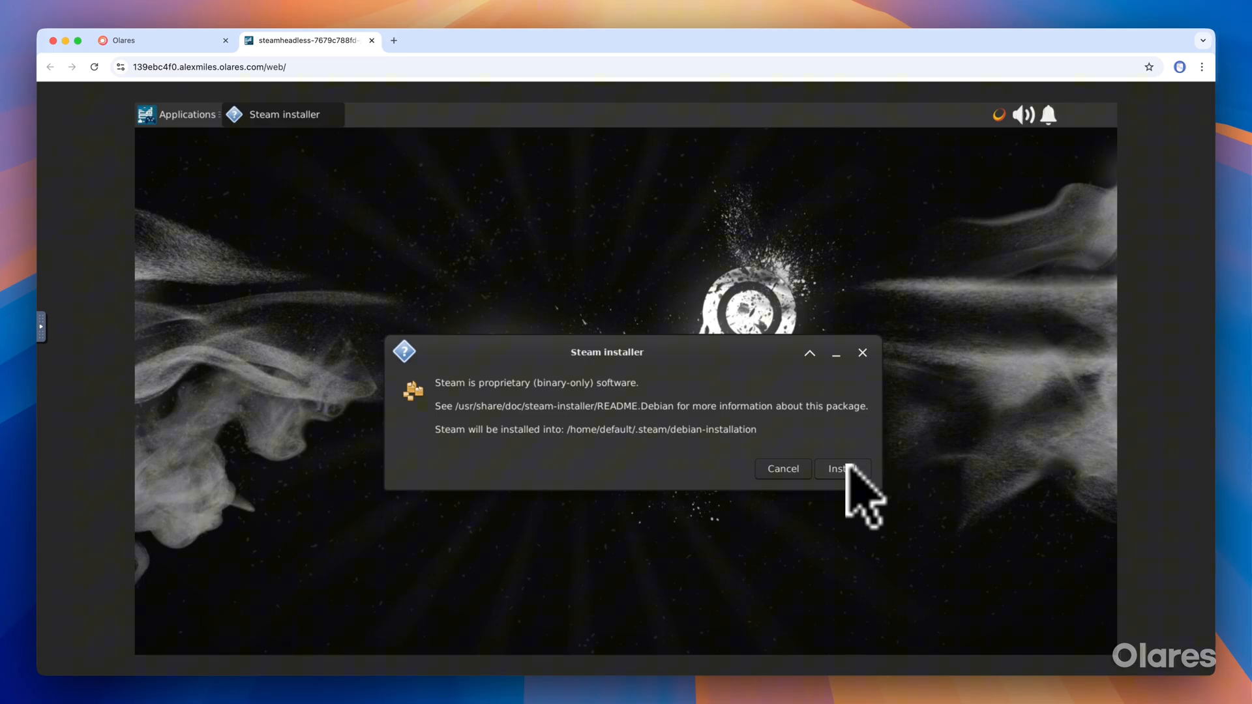
left_click(841, 469)
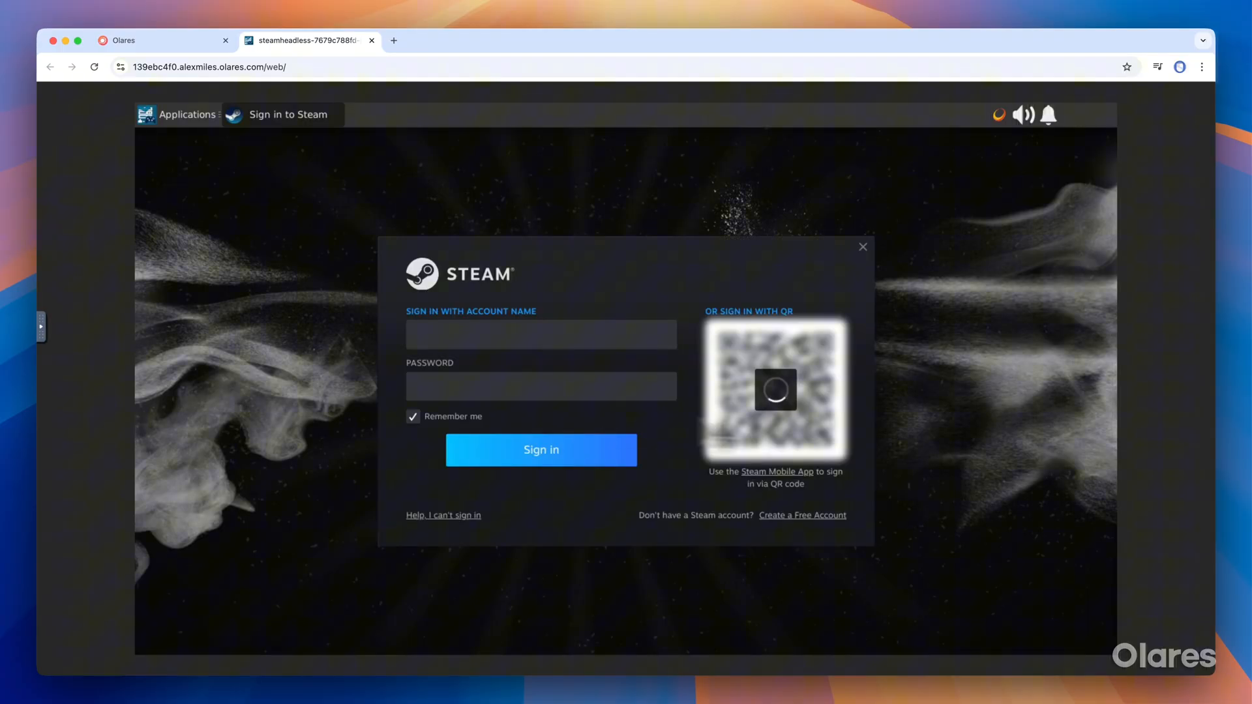
Sign in with the Steam account name and password, choosing to confirm with a Steam Guard code
left_click(541, 334)
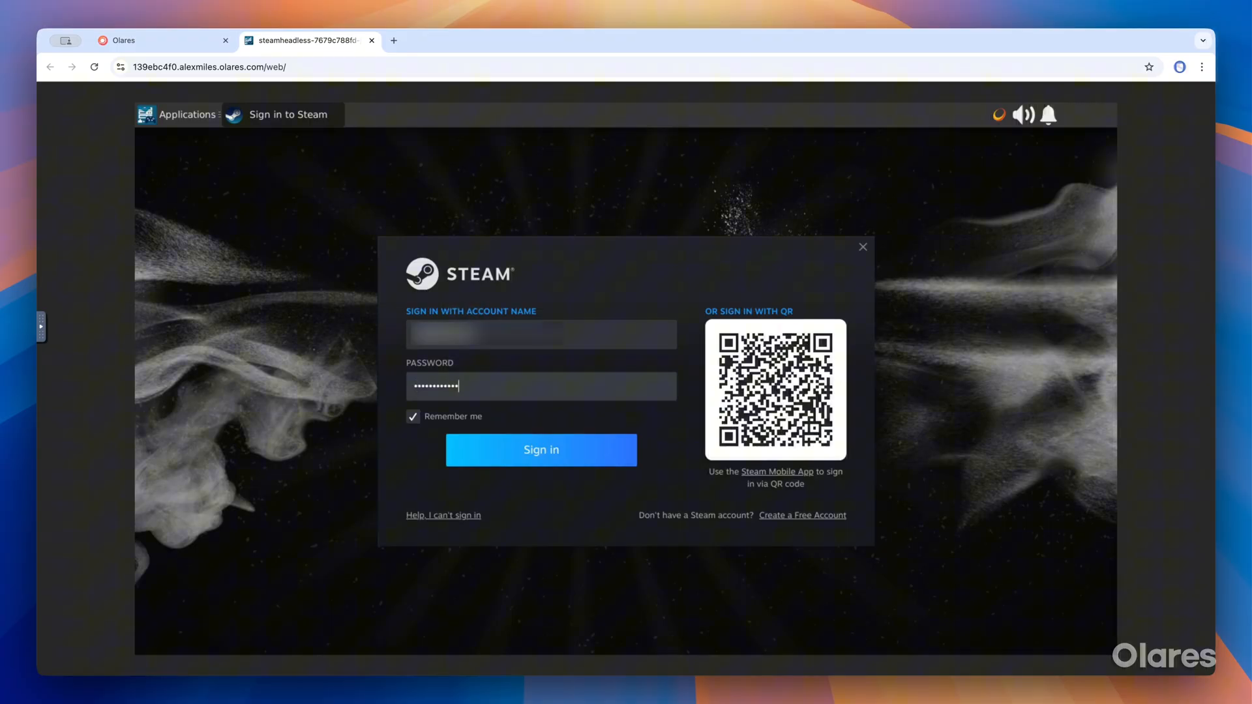
left_click(541, 450)
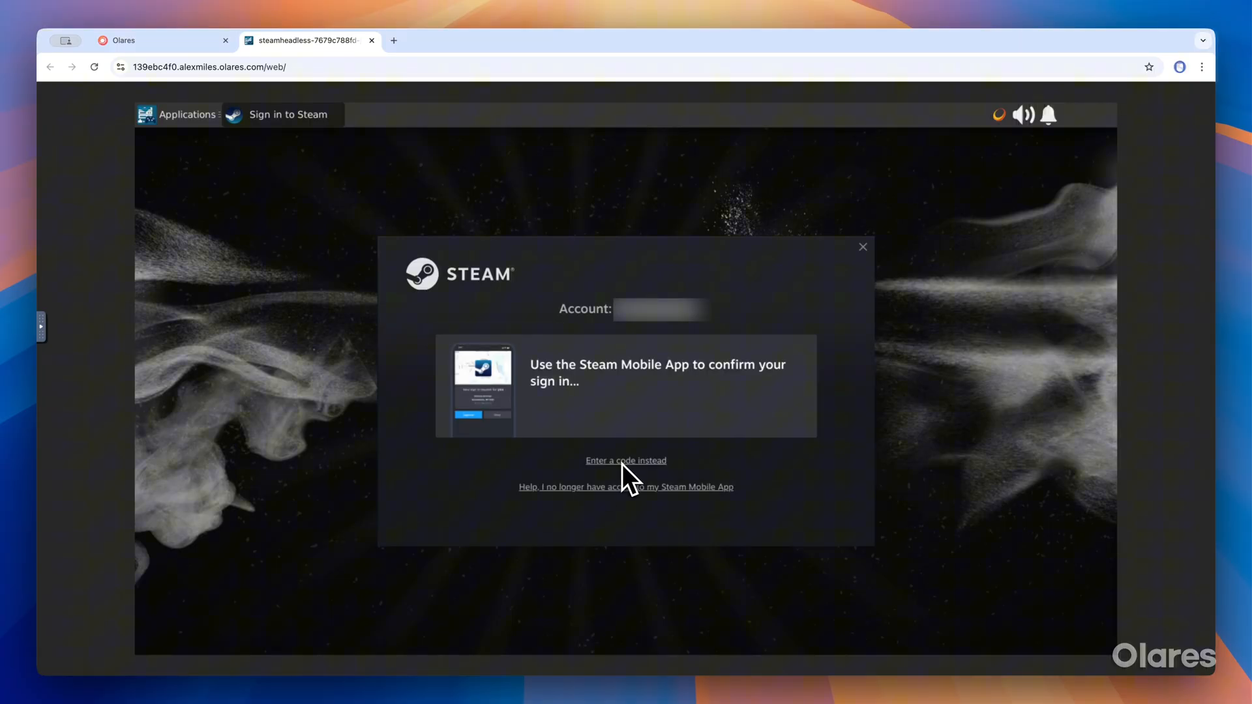
left_click(625, 460)
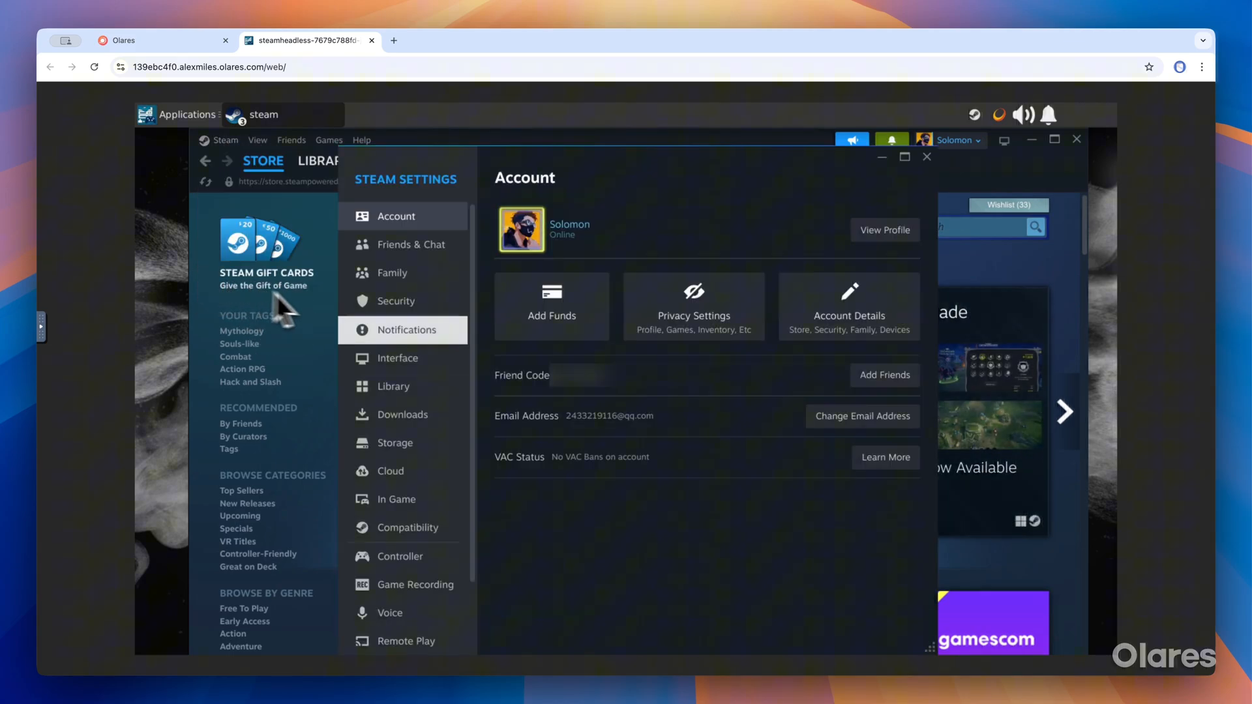
Leave Steam Settings and scroll through the Library game grid
left_click(403, 527)
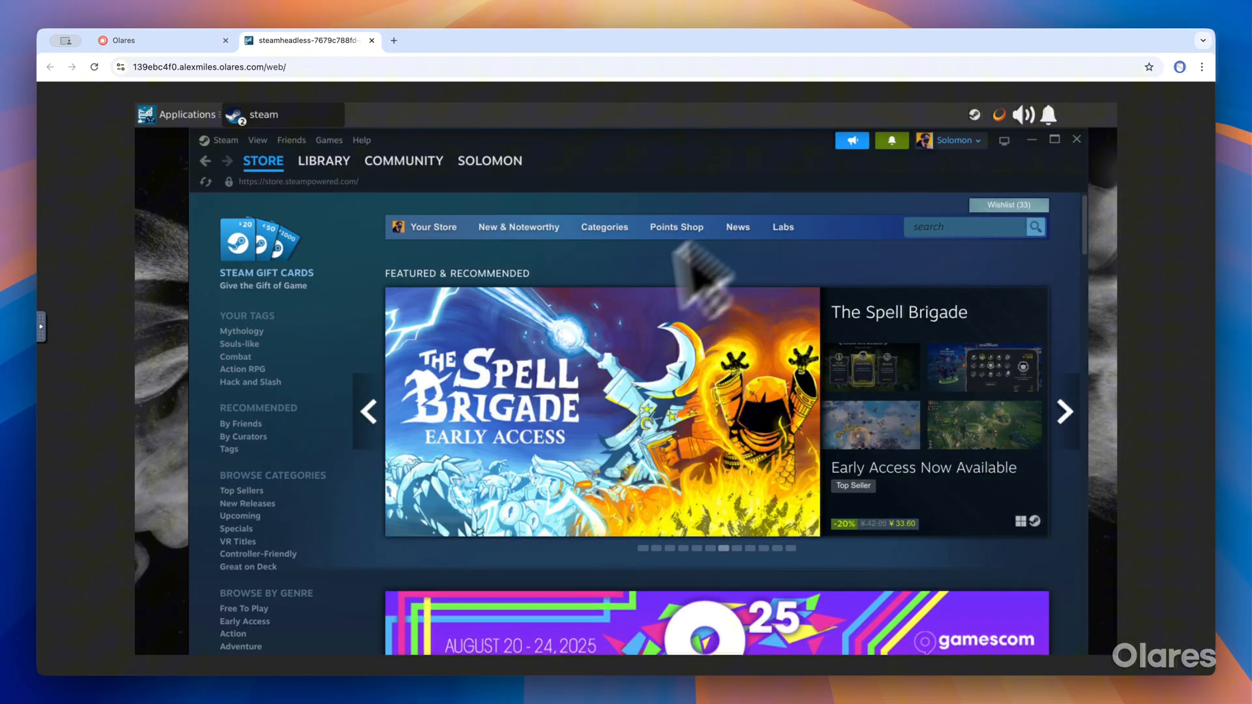
left_click(324, 161)
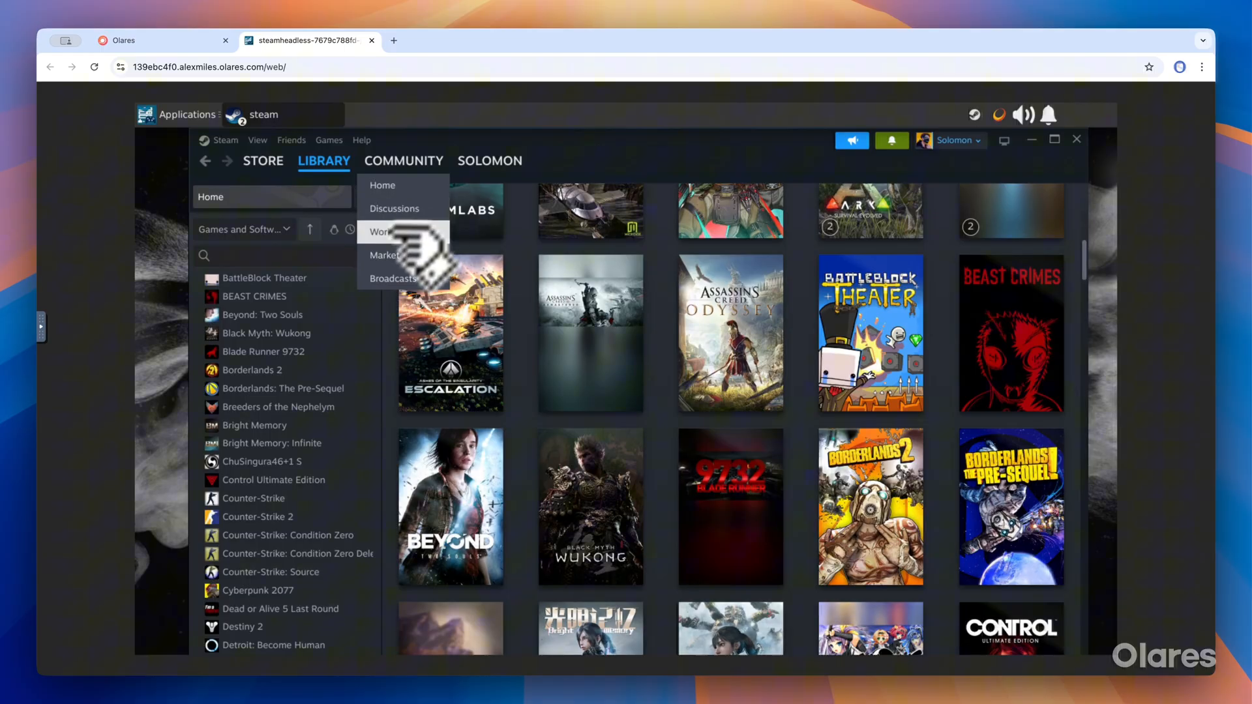
scroll("down", 3)
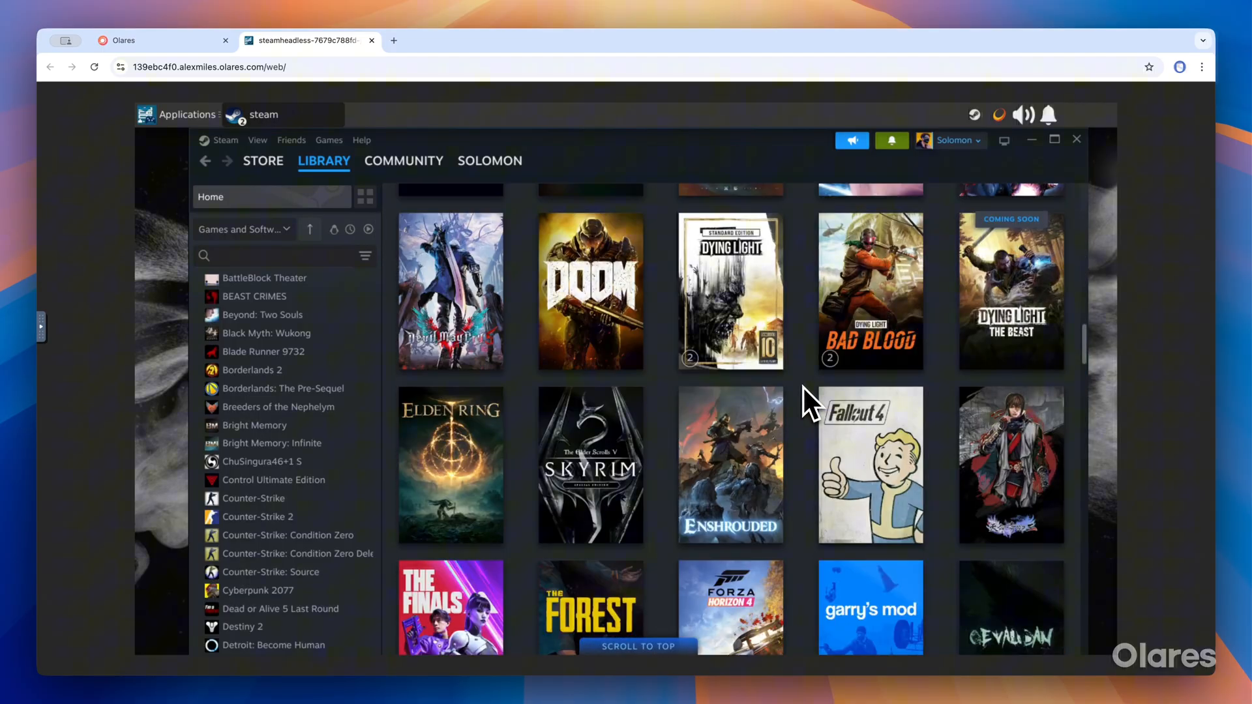
scroll("down", 3)
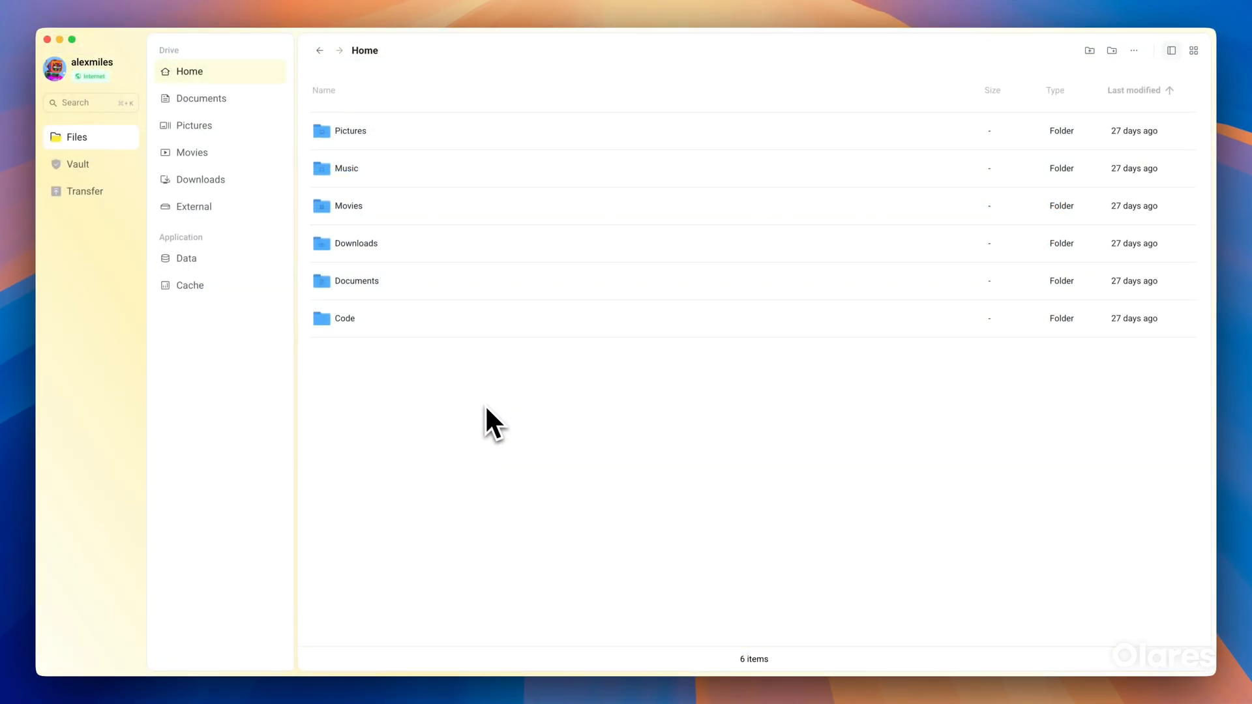
Enable the VPN connection from the LarePass account menu
left_click(53, 69)
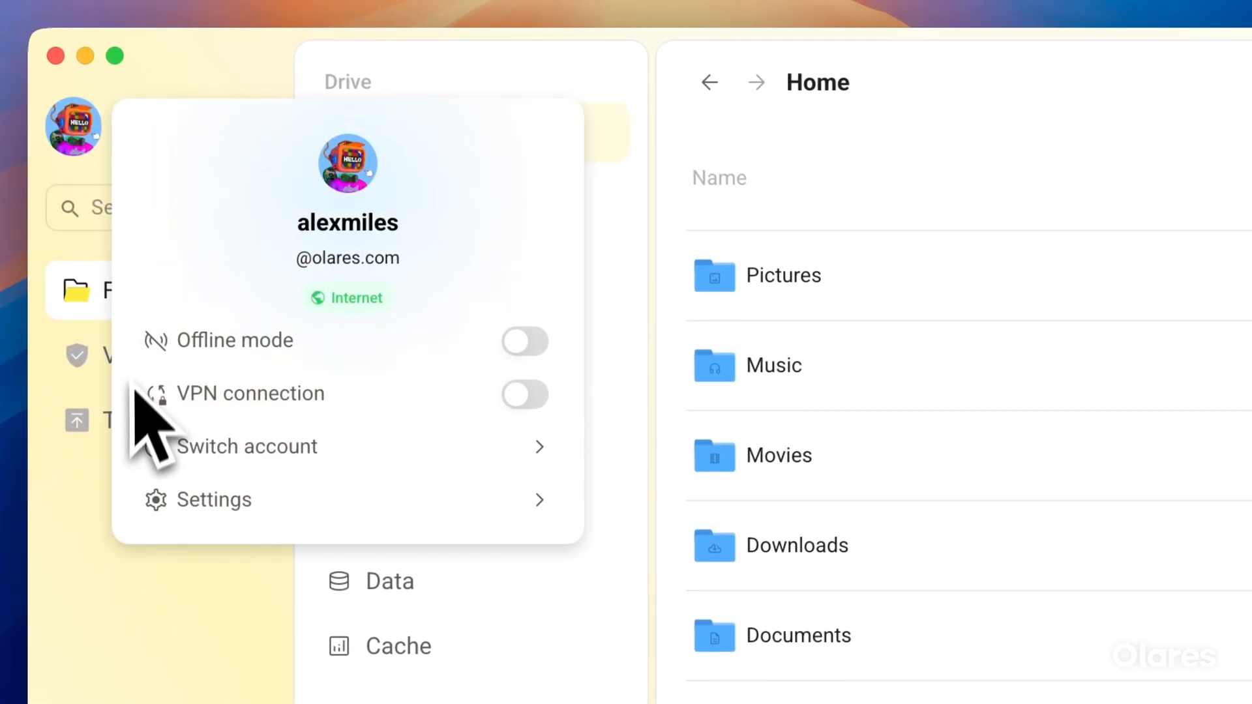
left_click(524, 394)
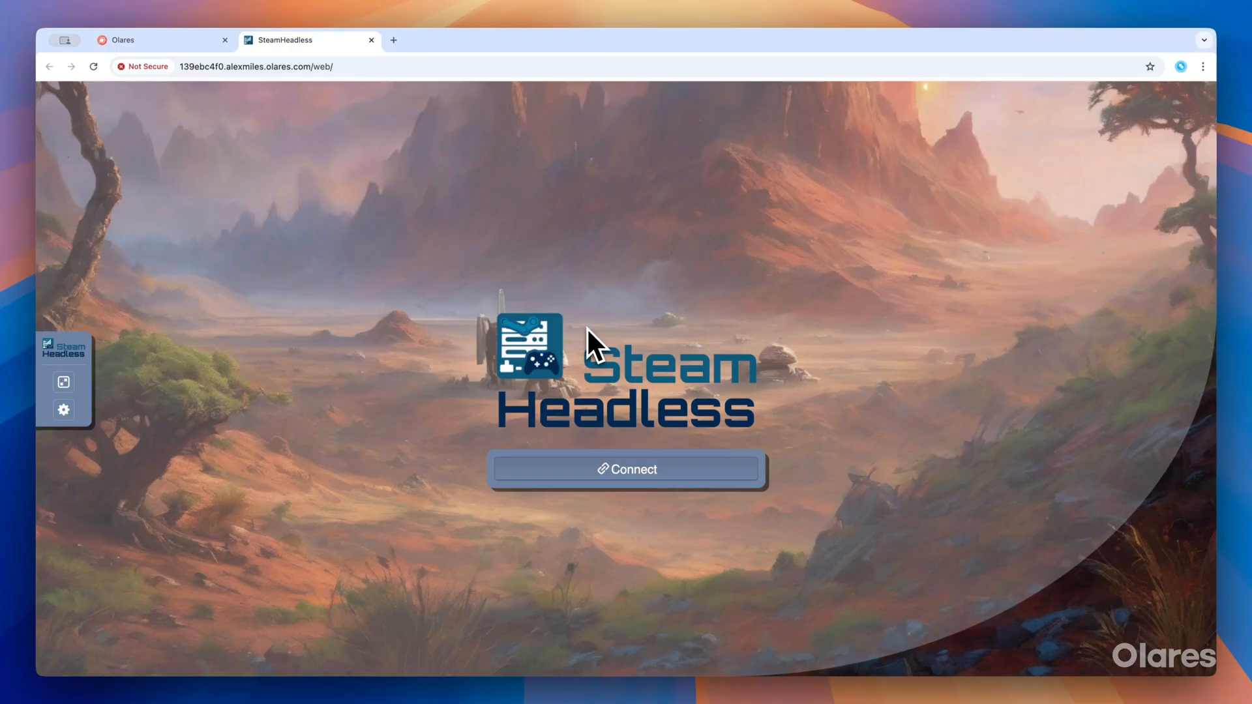
mouse_move(579, 312)
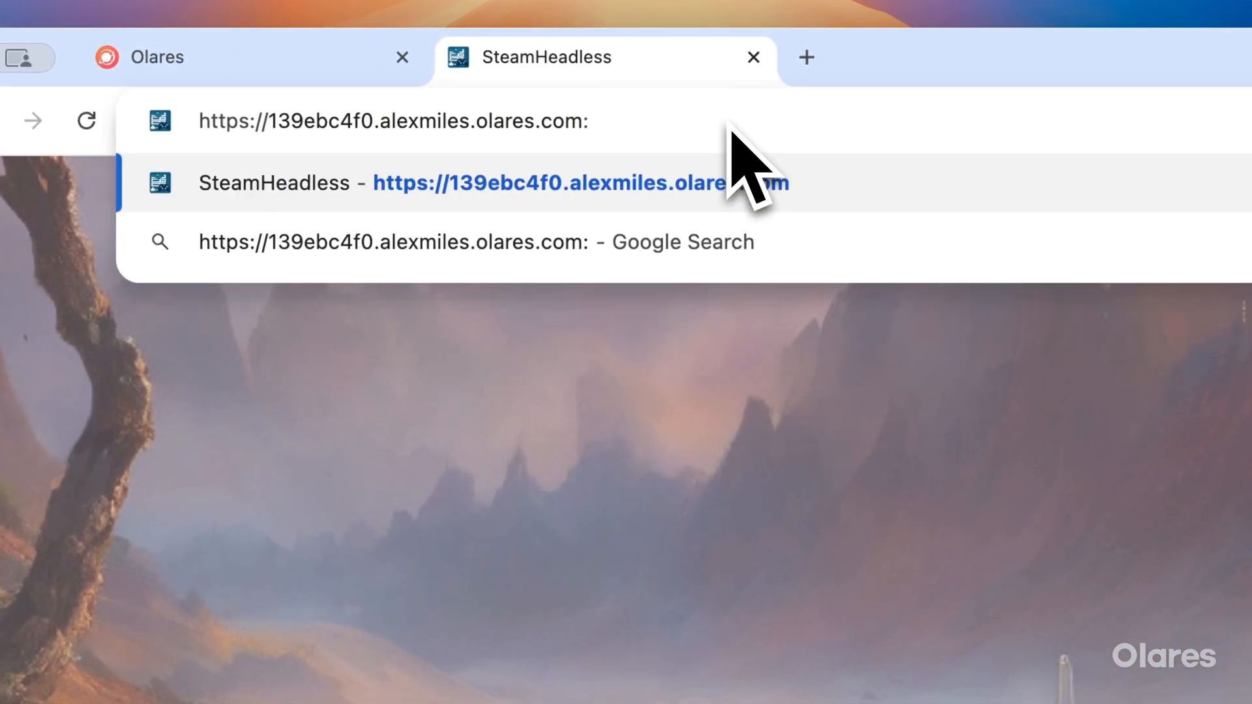
Browse to the Sunshine address on port 47990 and proceed past the untrusted-certificate warning
type("47990")
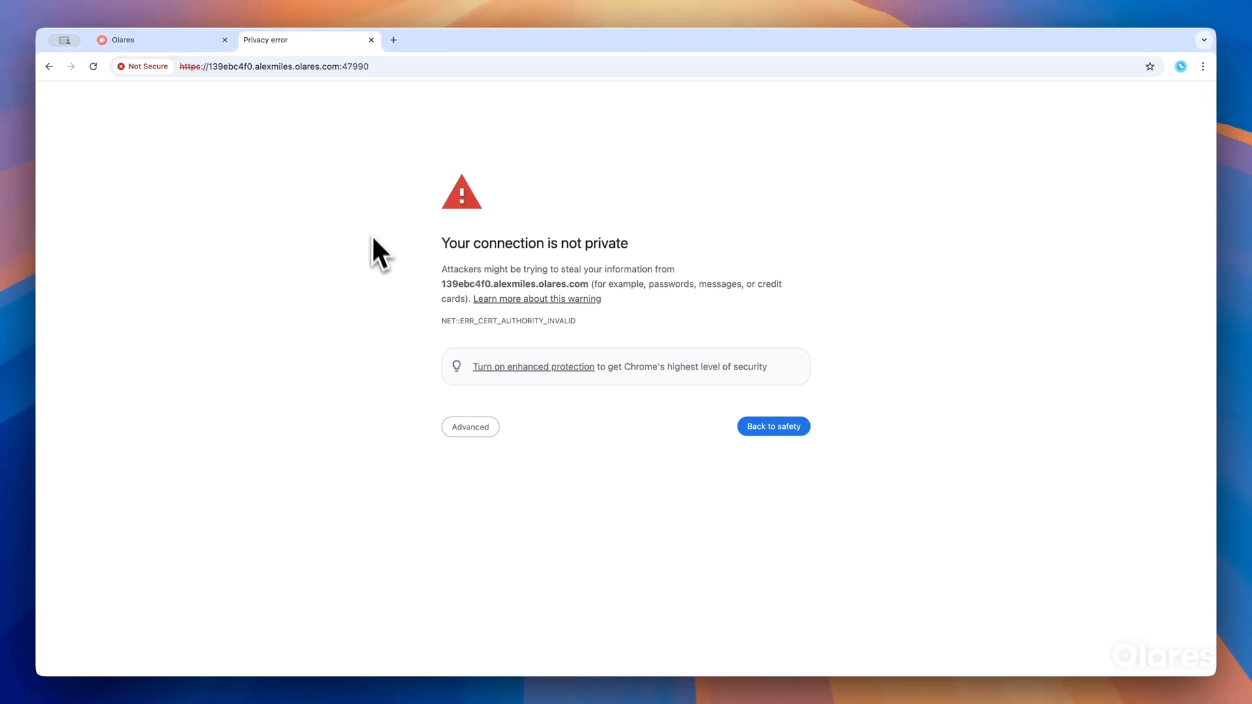
left_click(470, 427)
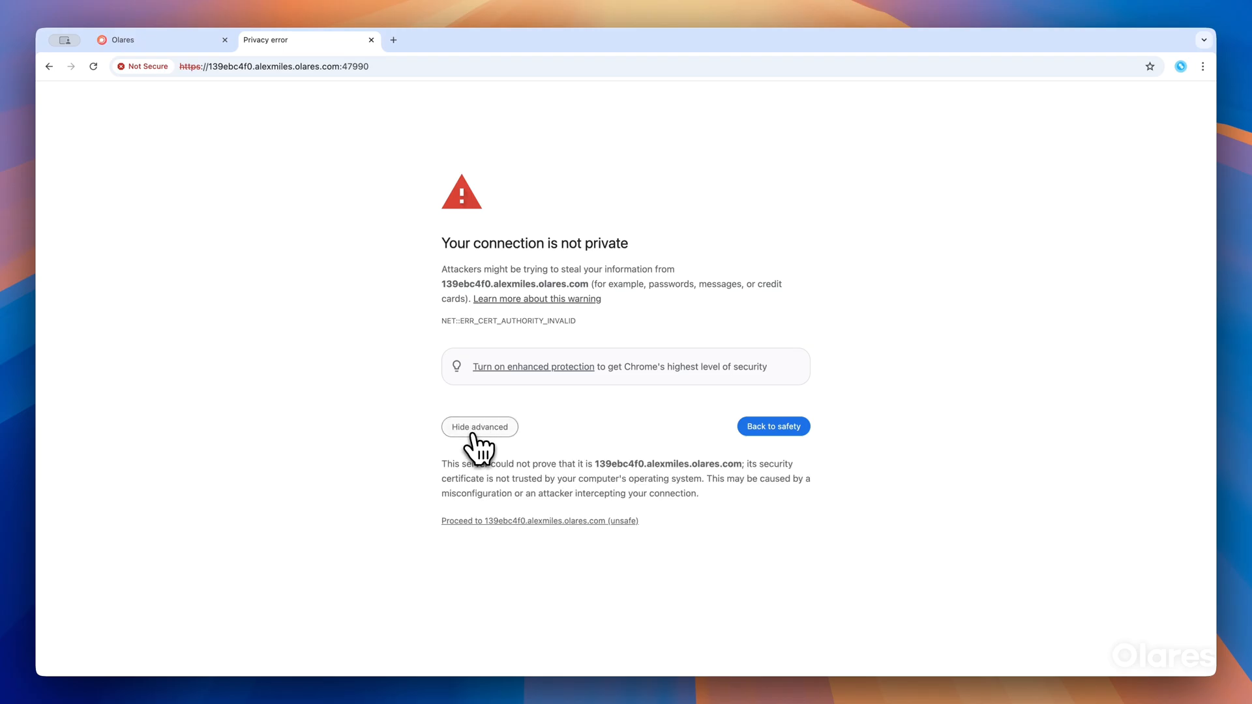
left_click(540, 520)
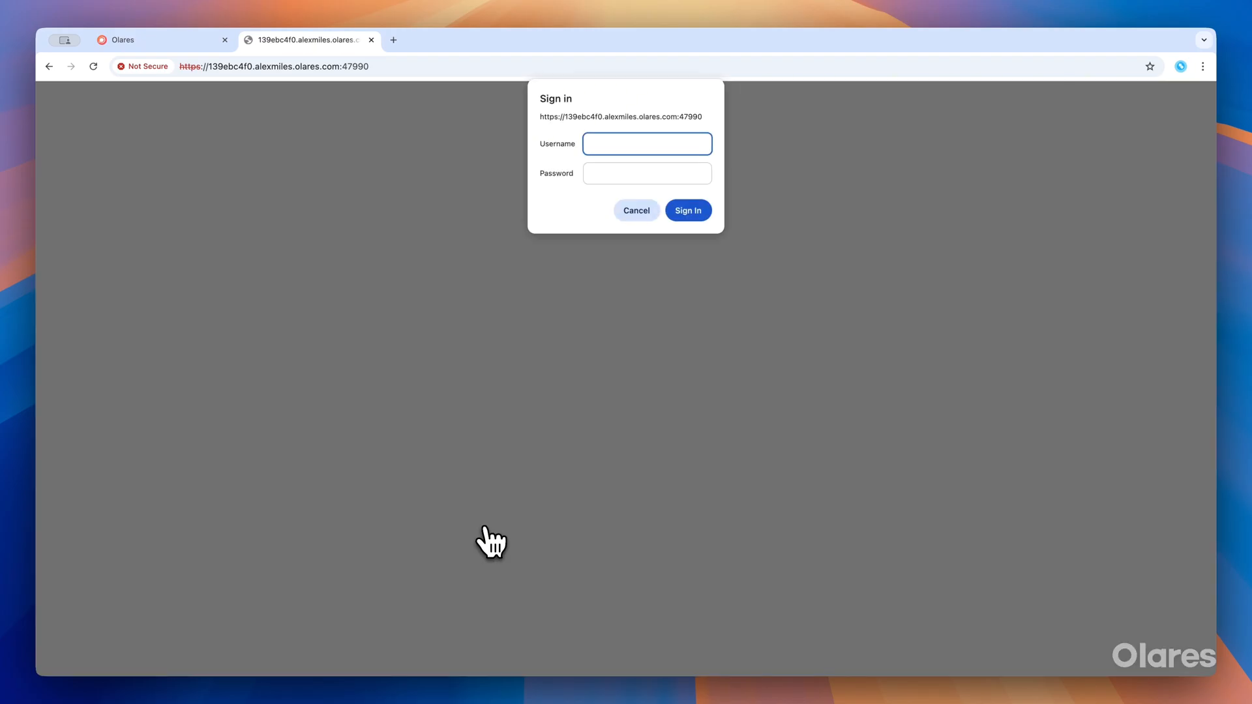
Sign in to Sunshine as 'sam', go to PIN Pairing, and tile the browser left beside Moonlight
type("sam")
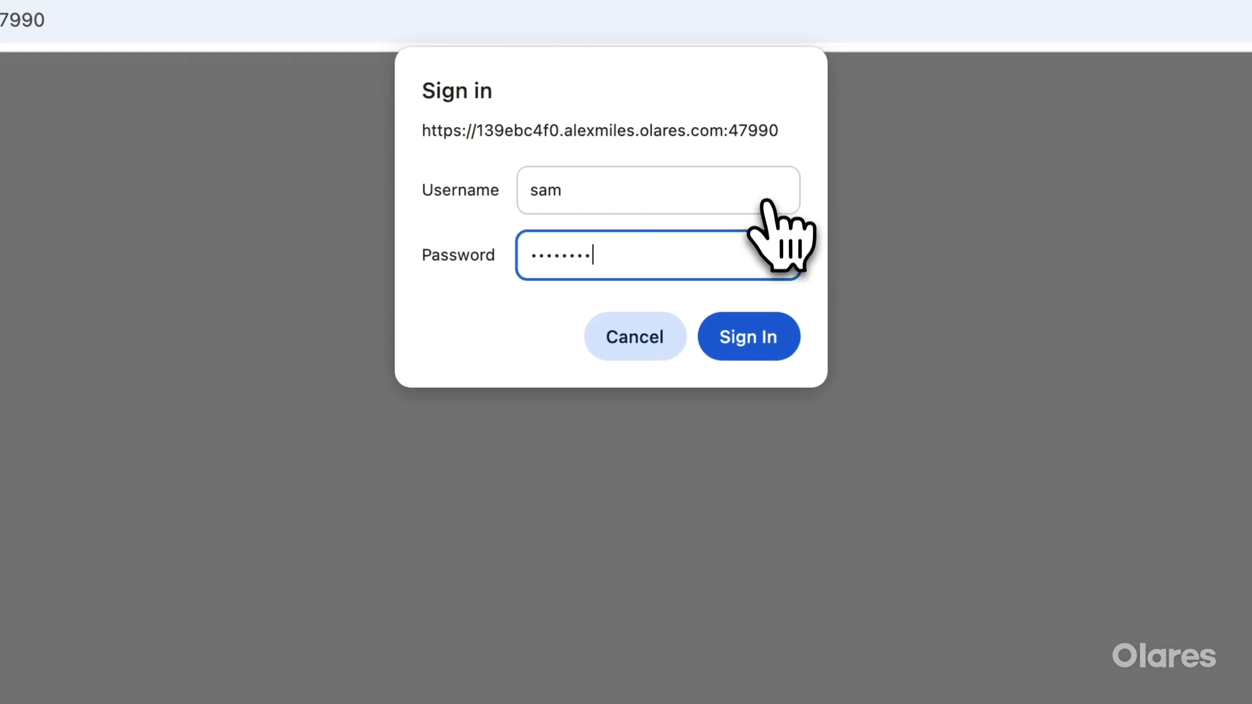
left_click(747, 336)
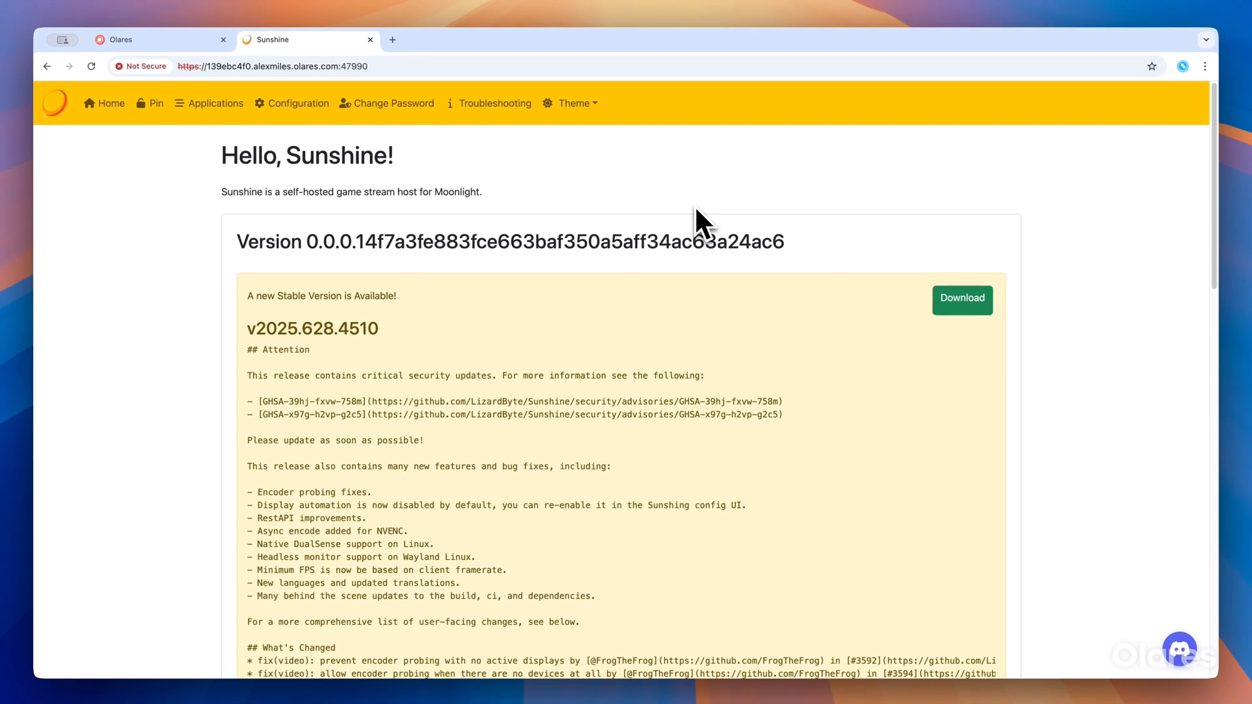
mouse_move(643, 218)
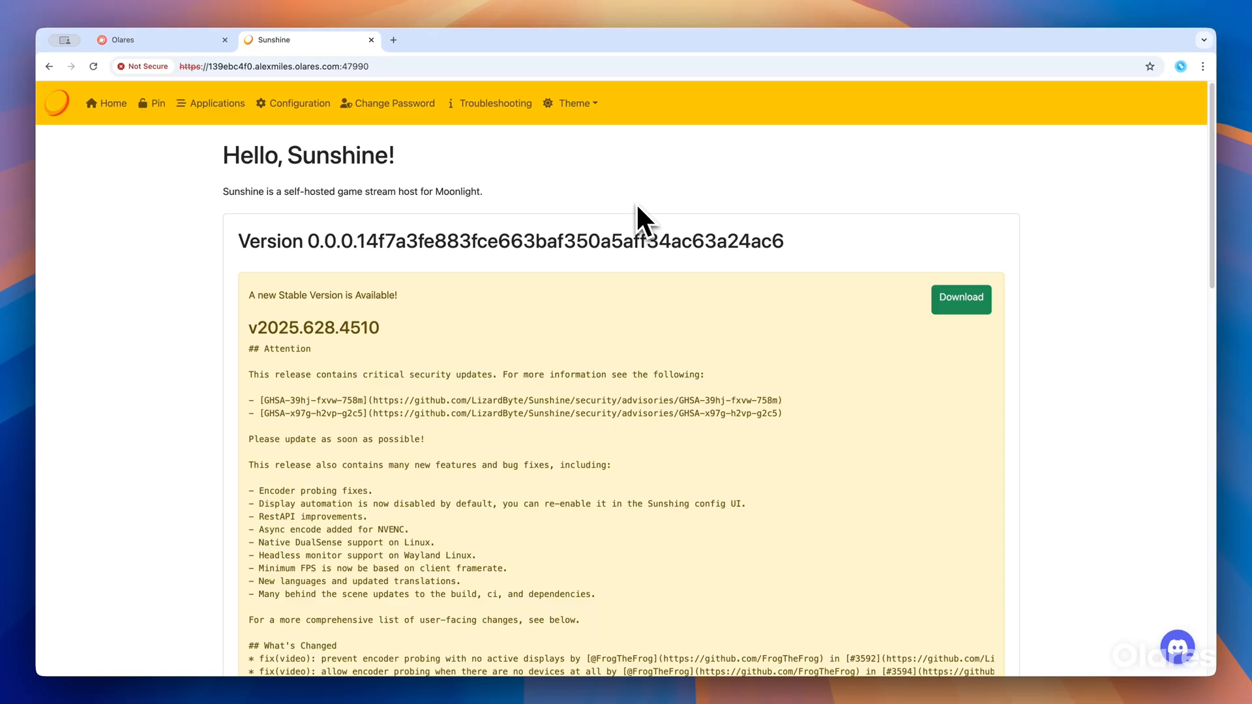
left_click(157, 103)
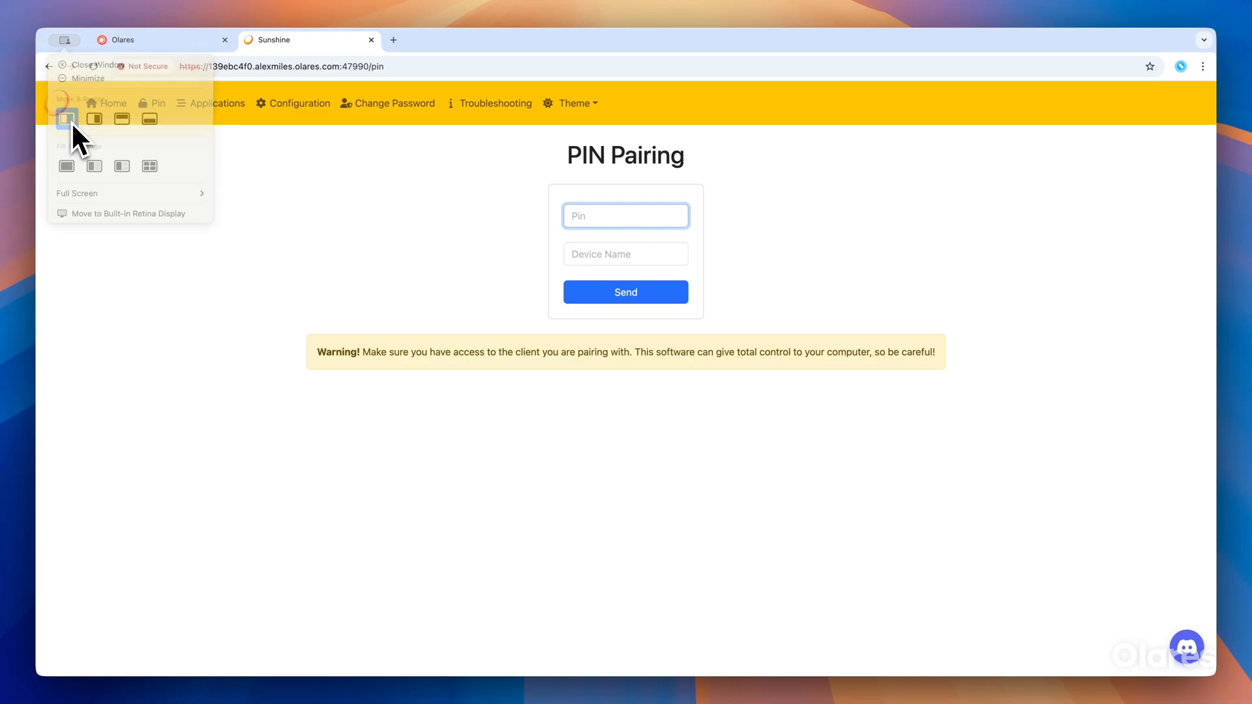
left_click(66, 118)
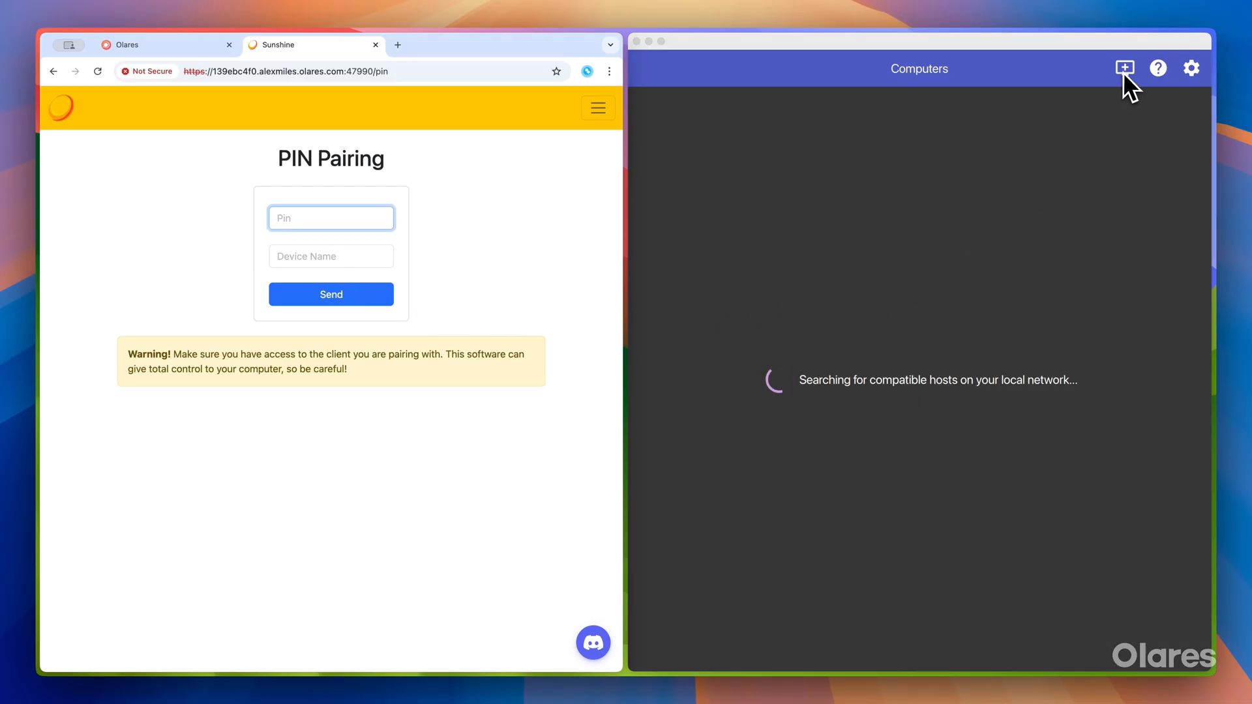
Add a Moonlight host manually using the Olares domain address
left_click(1124, 67)
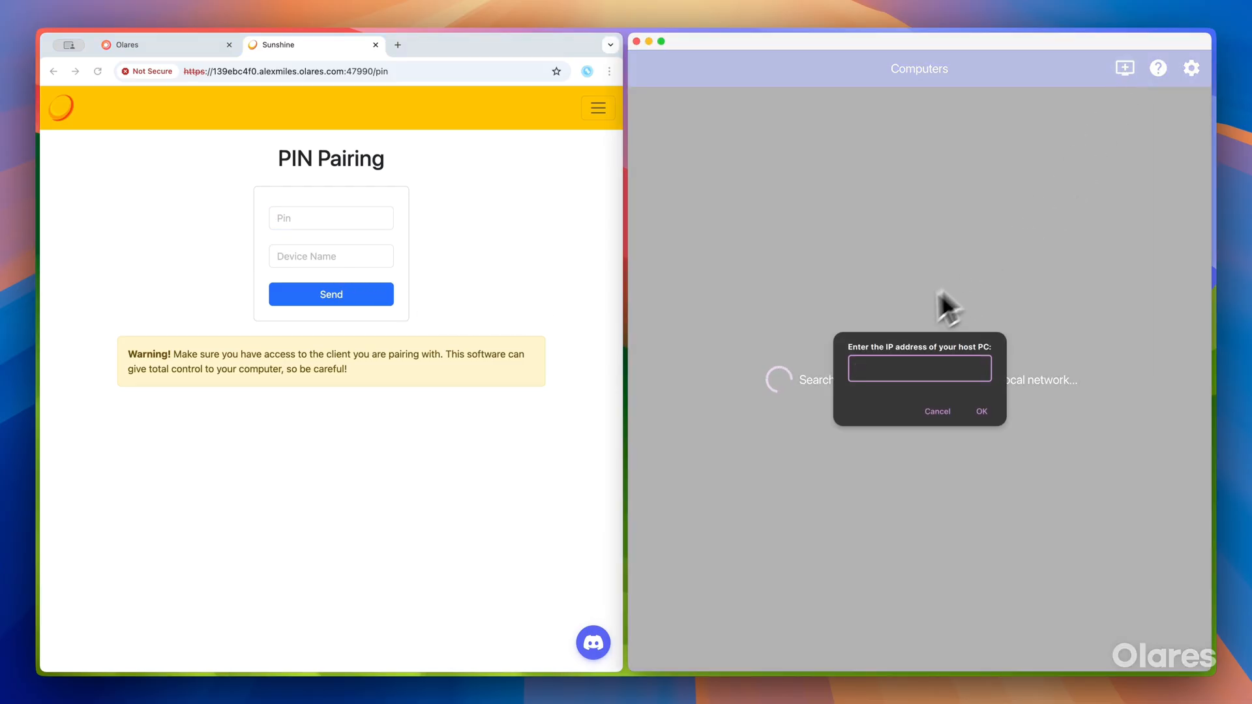
mouse_move(926, 344)
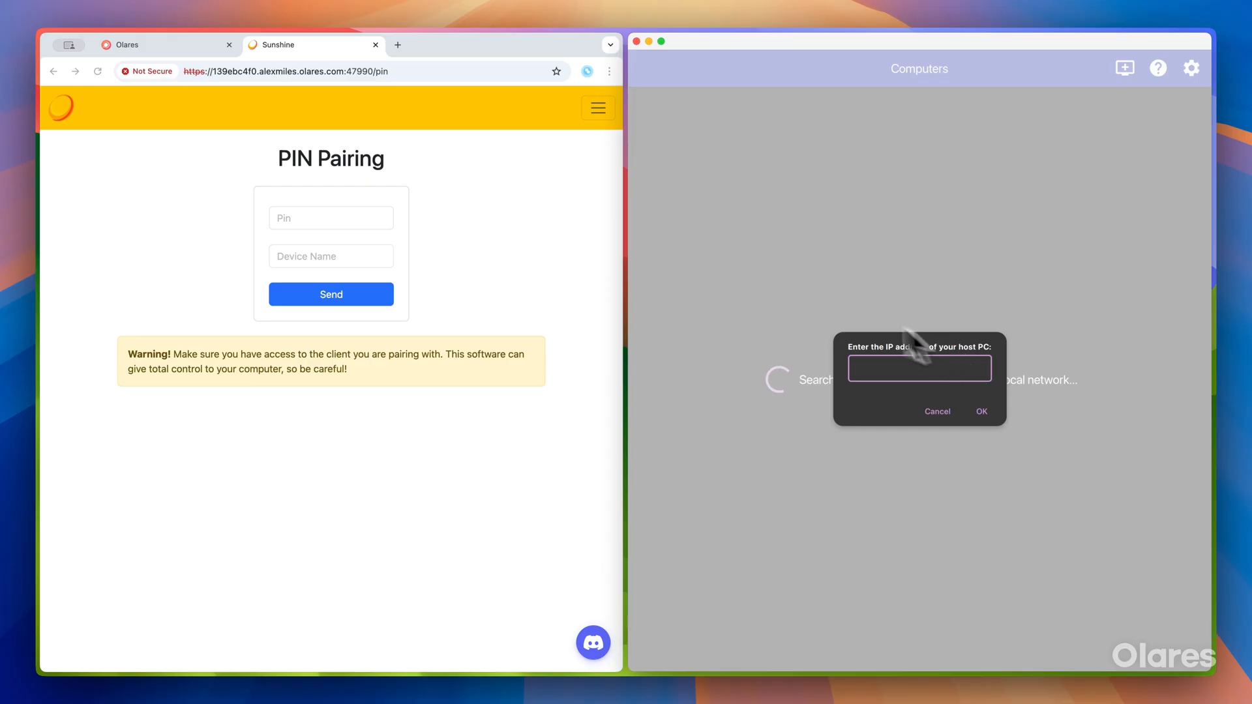
left_click(284, 71)
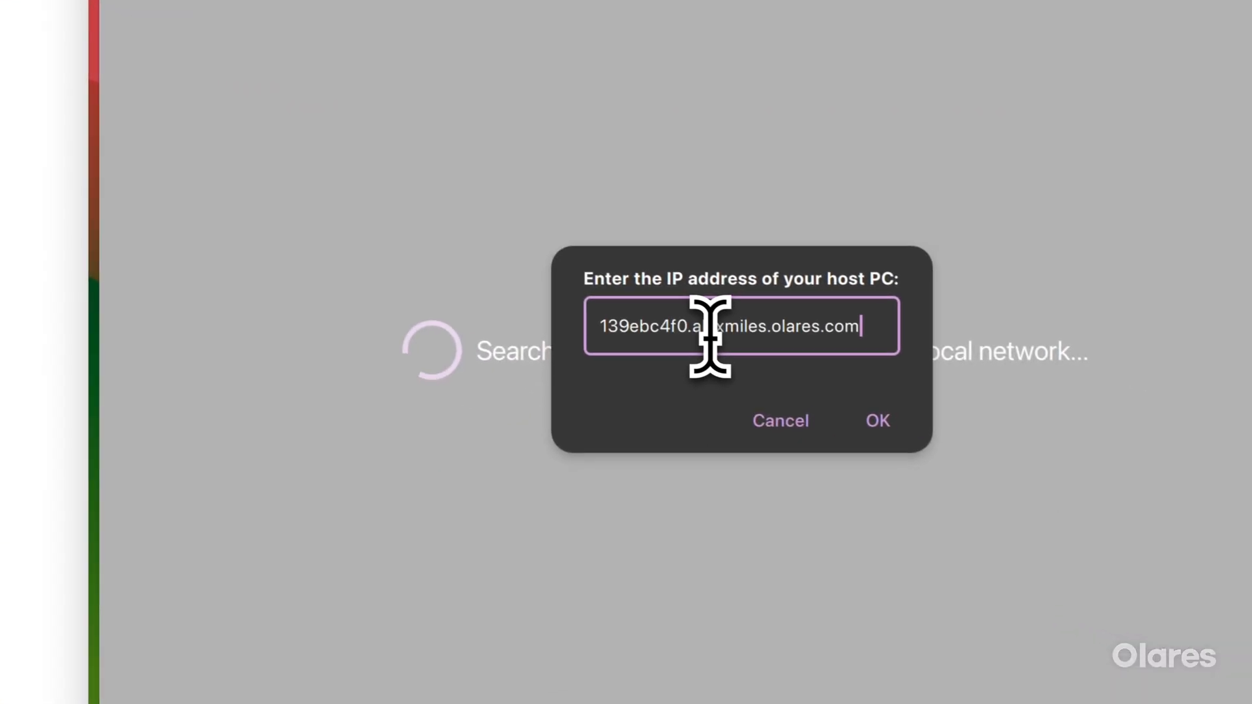
left_click(876, 420)
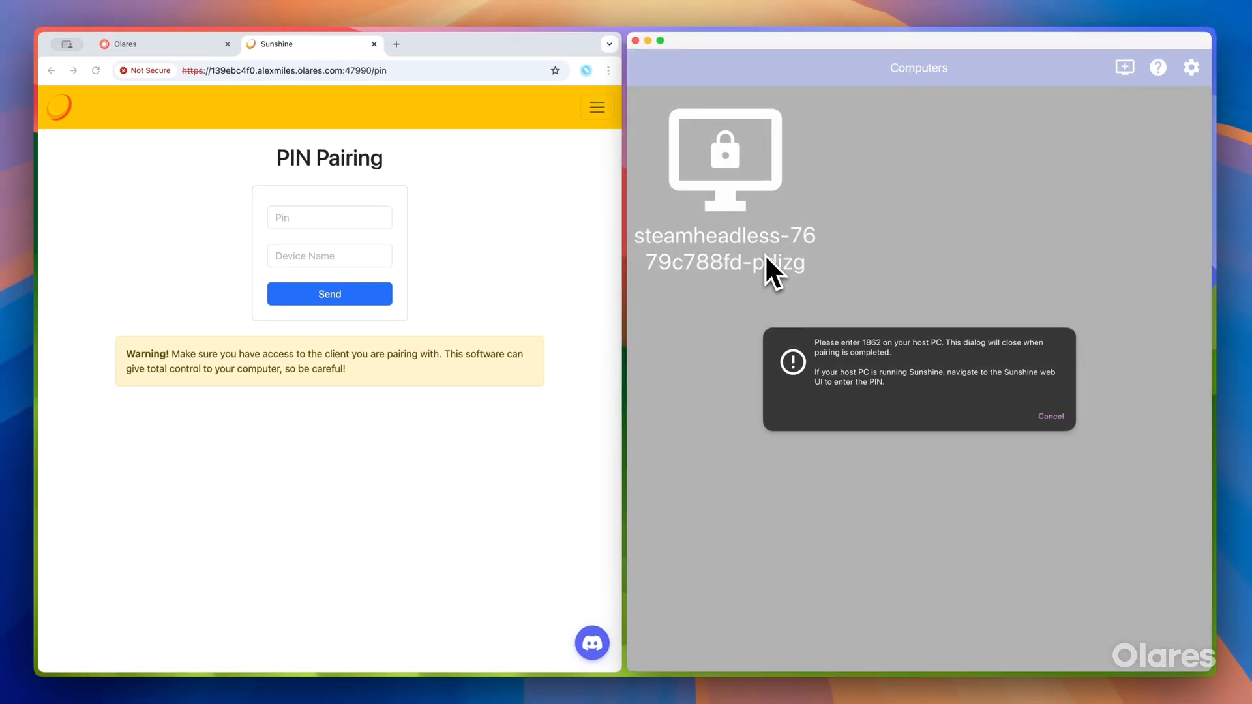
mouse_move(982, 371)
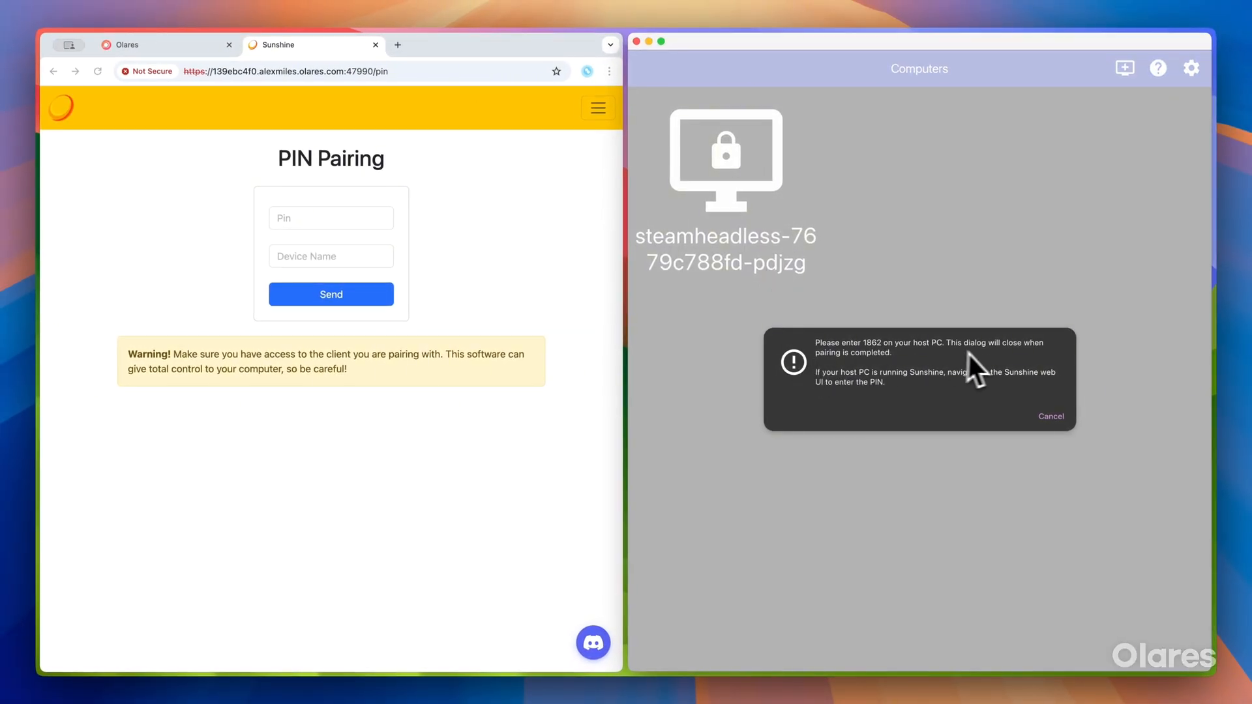
mouse_move(487, 308)
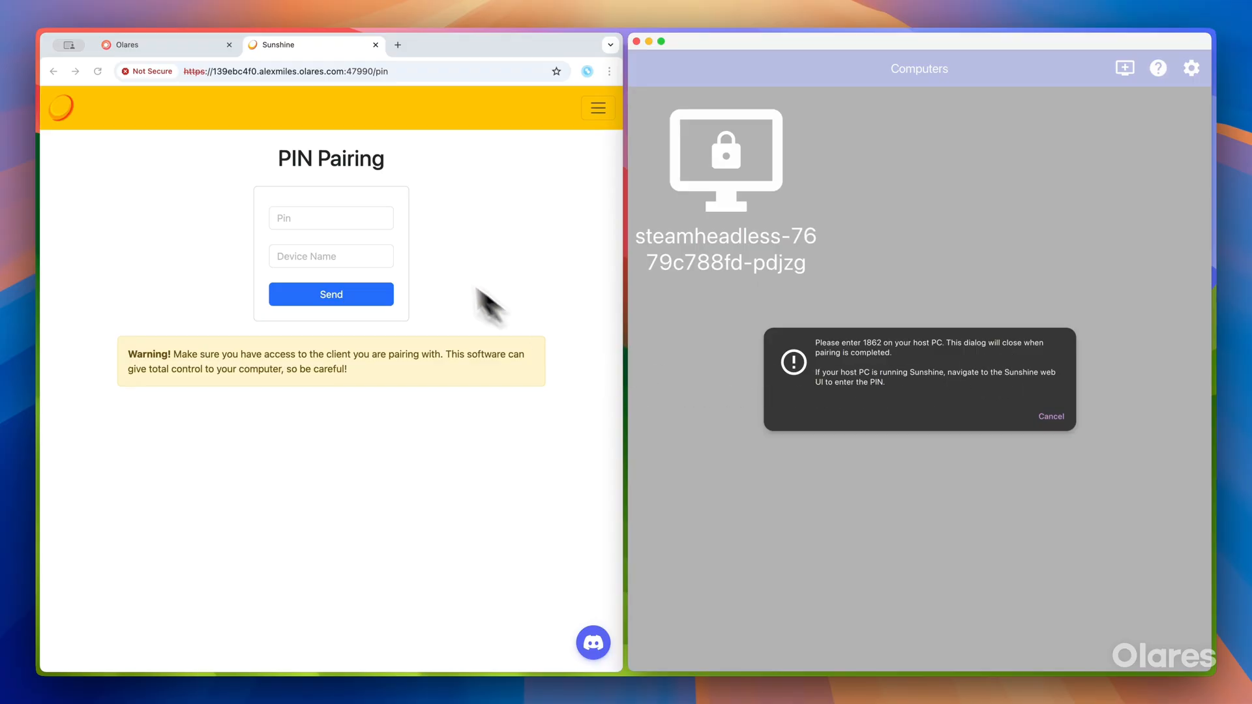
type("1862")
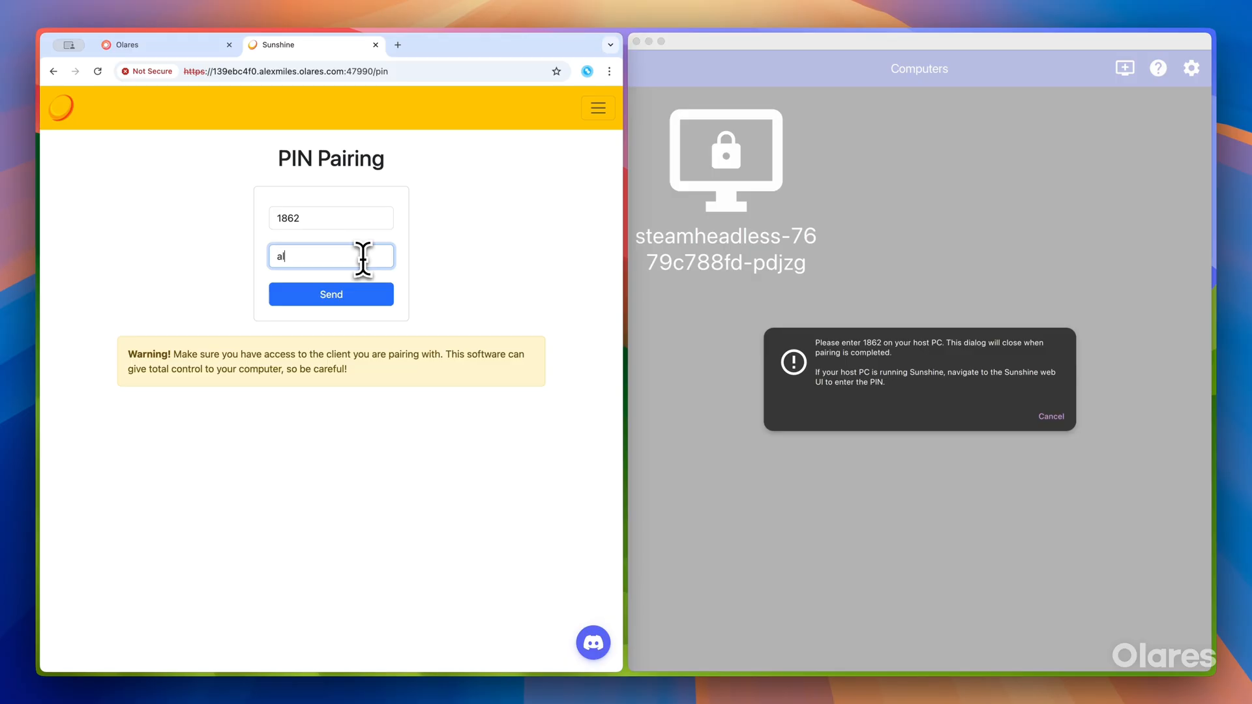
type("lex mac")
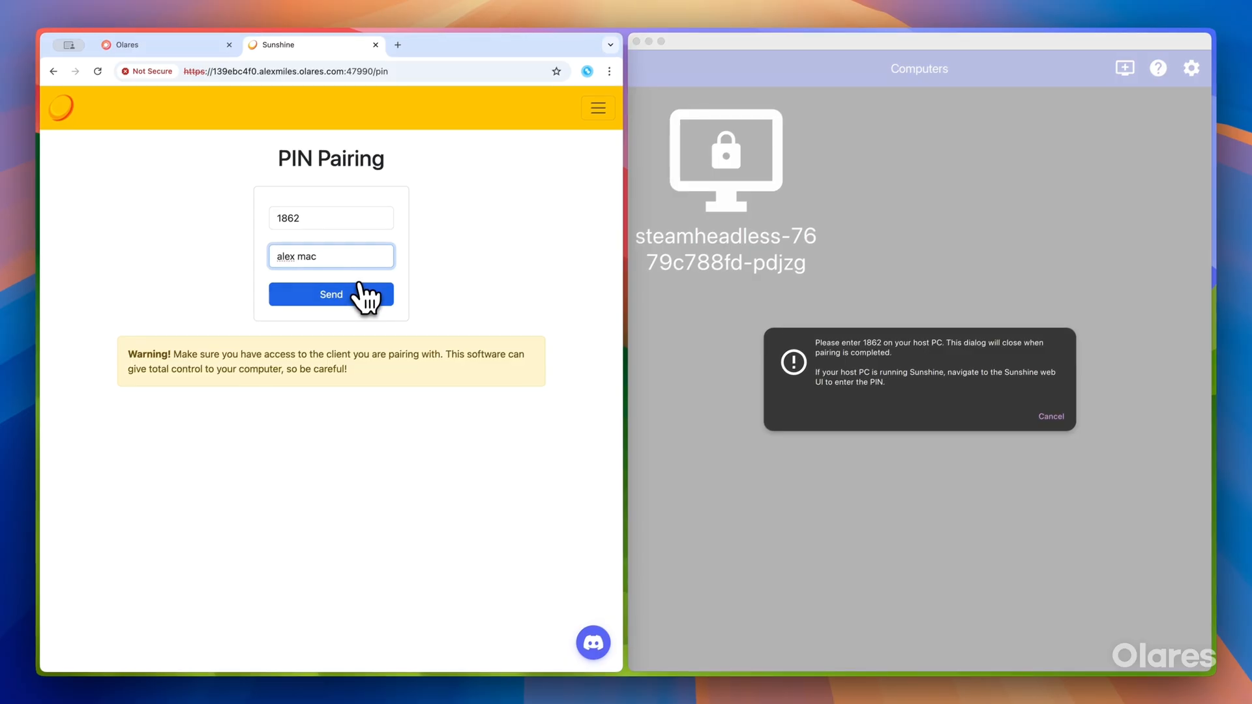
left_click(330, 294)
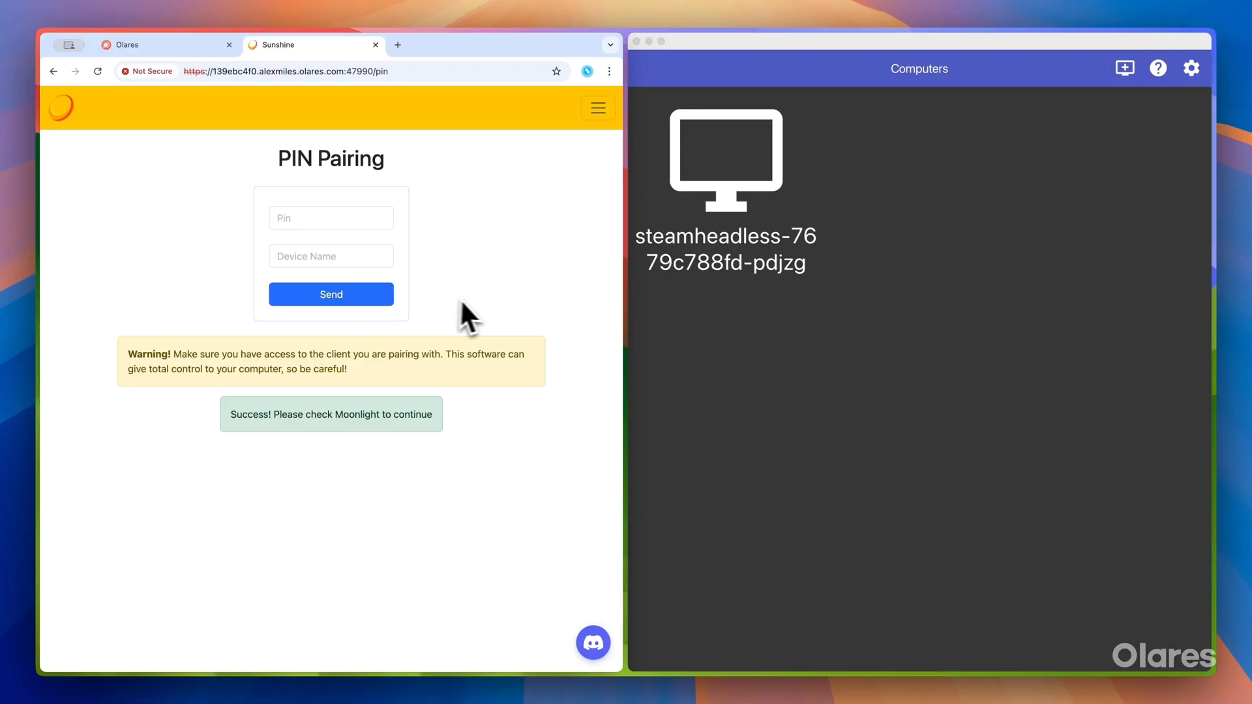
Open the paired steamheadless host's app list and start streaming Steam Big Picture
left_click(725, 160)
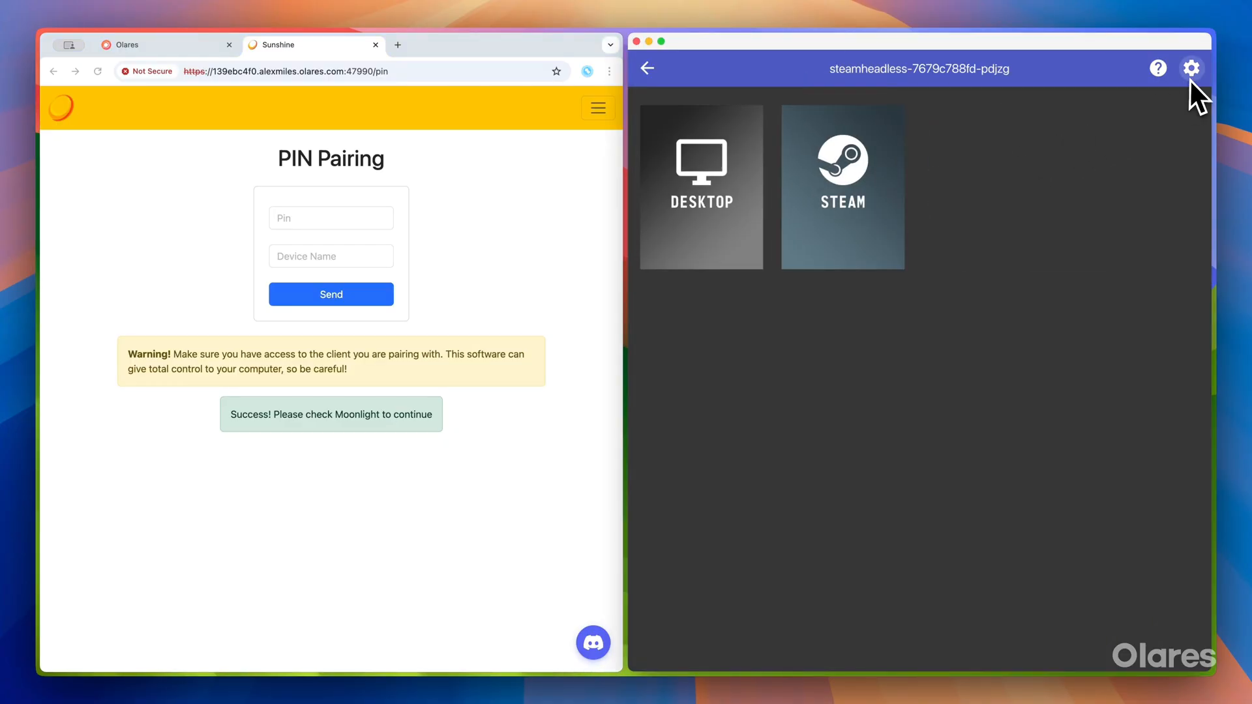
left_click(1191, 68)
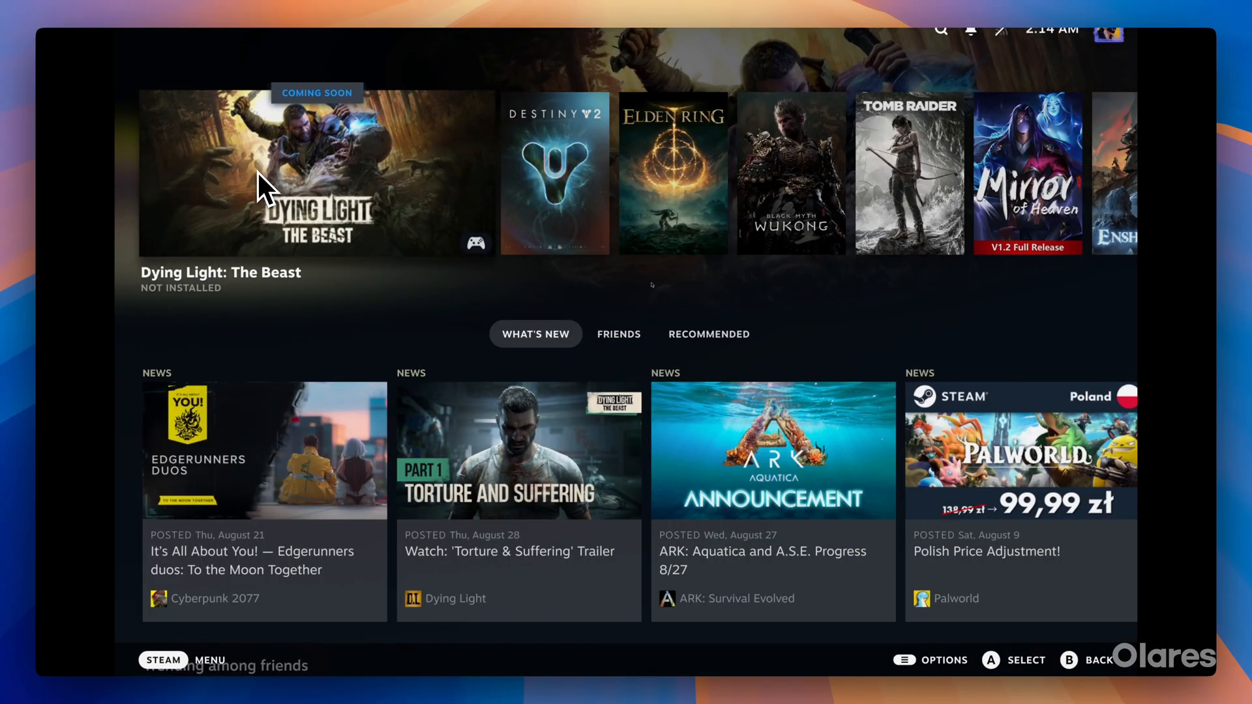
mouse_move(635, 363)
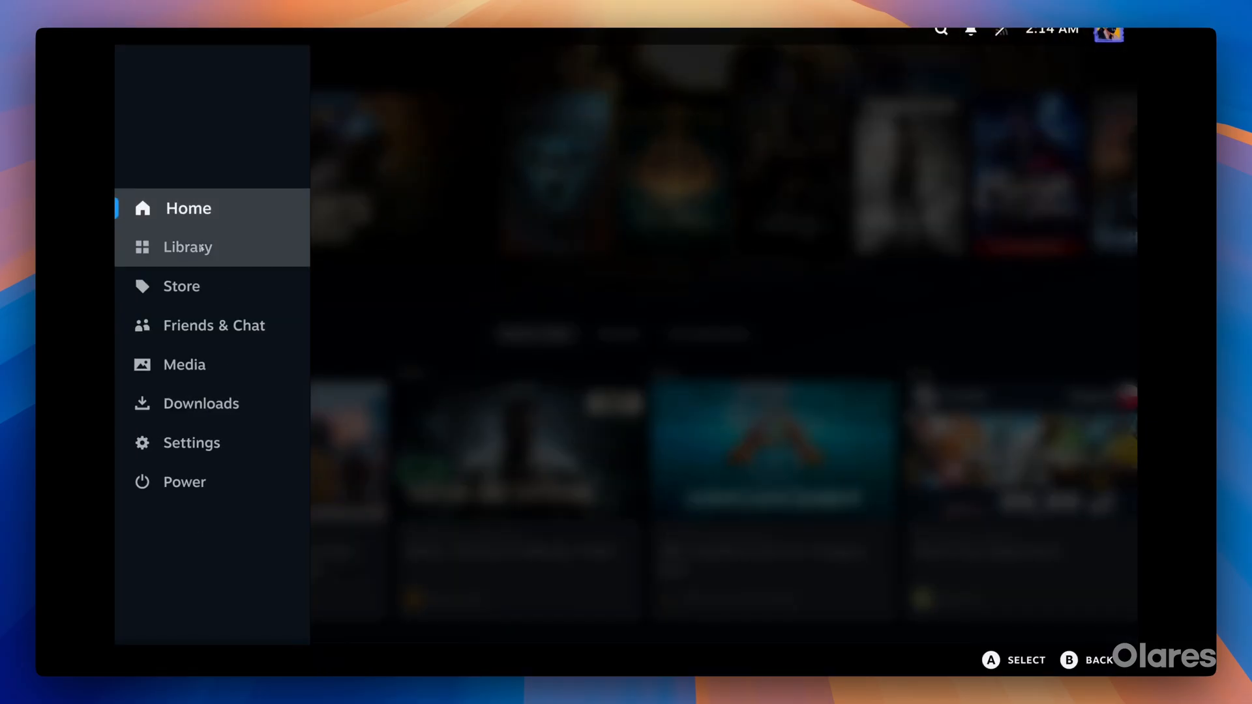
Browse the Big Picture library, view the Detroit: Become Human page, then switch Steam to desktop mode
left_click(188, 246)
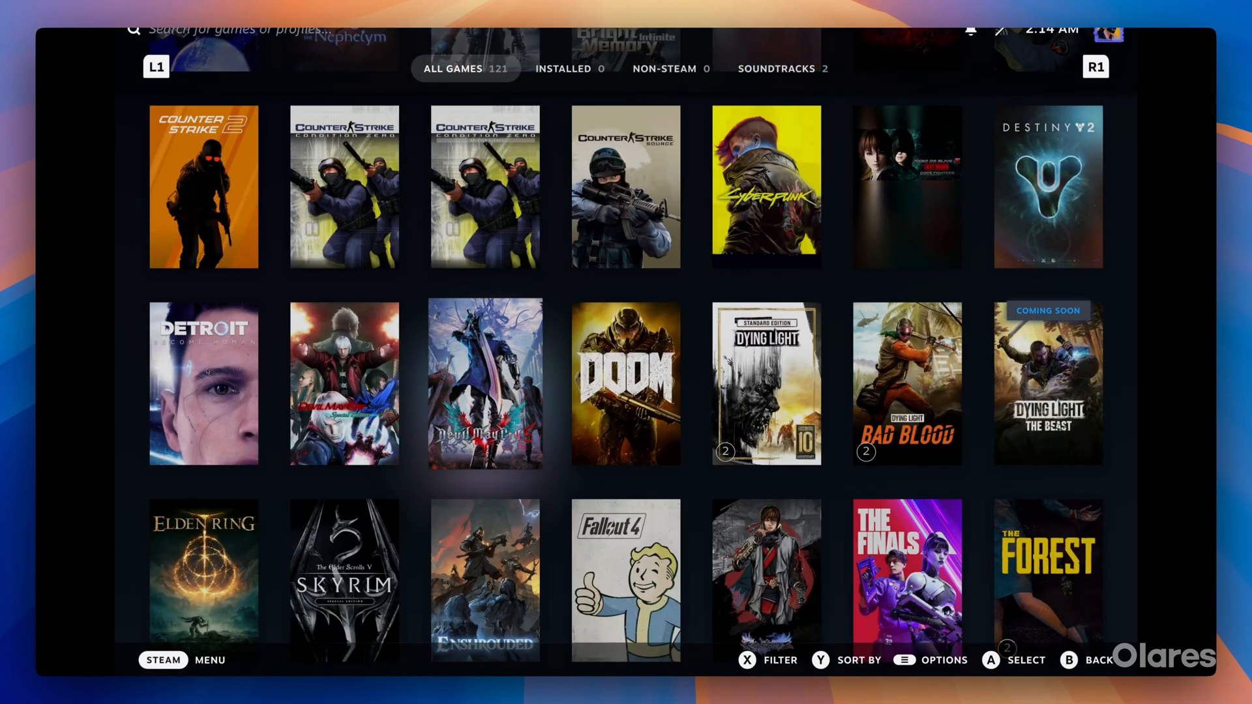
left_click(203, 384)
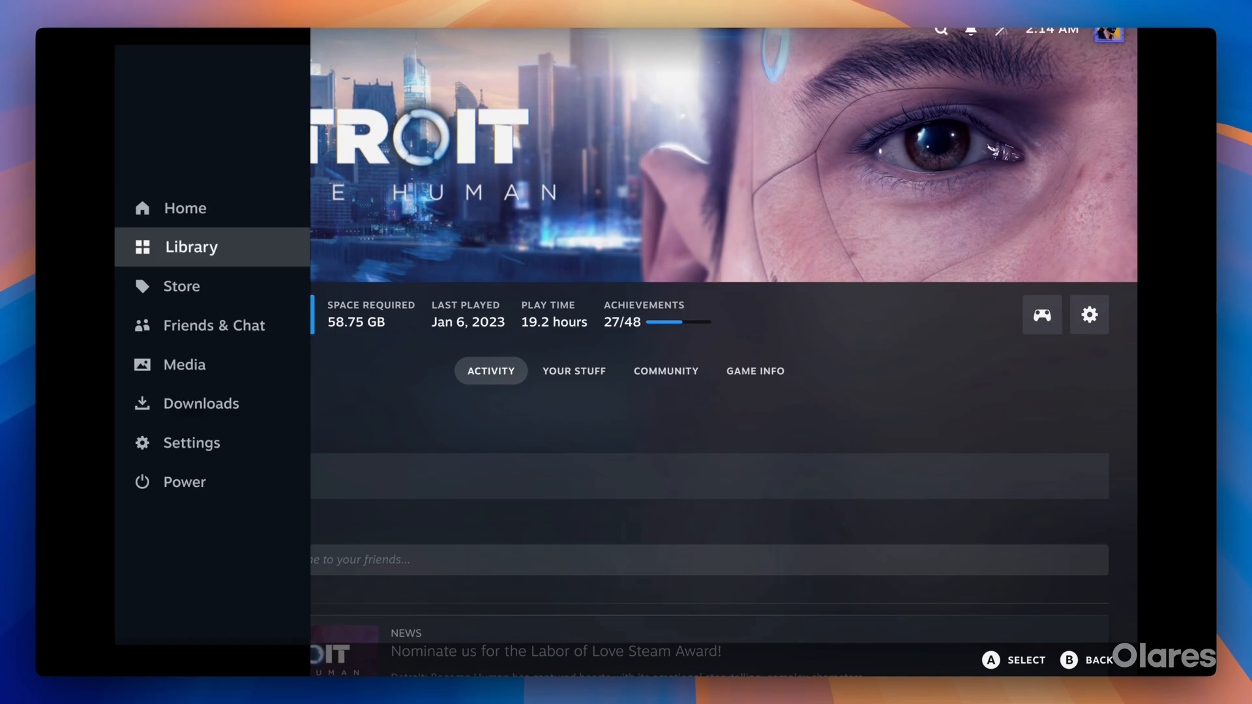
left_click(184, 482)
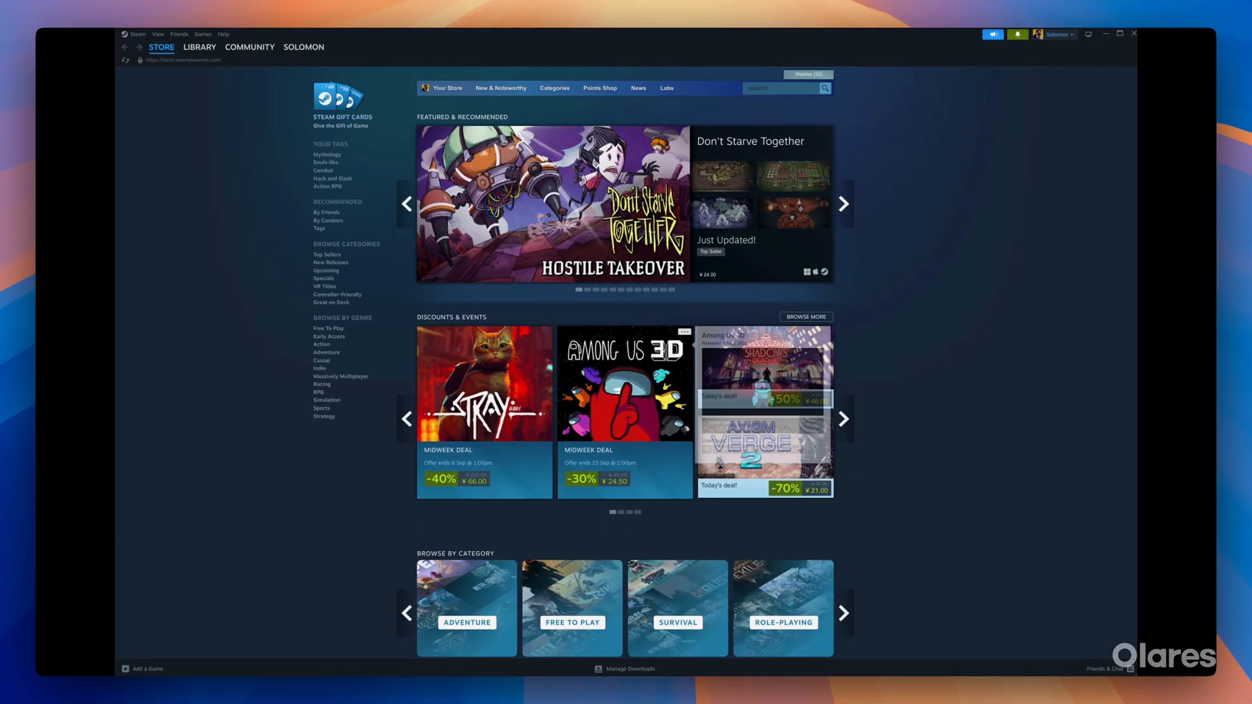
Show the full game collection on the desktop client's Library tab
left_click(199, 46)
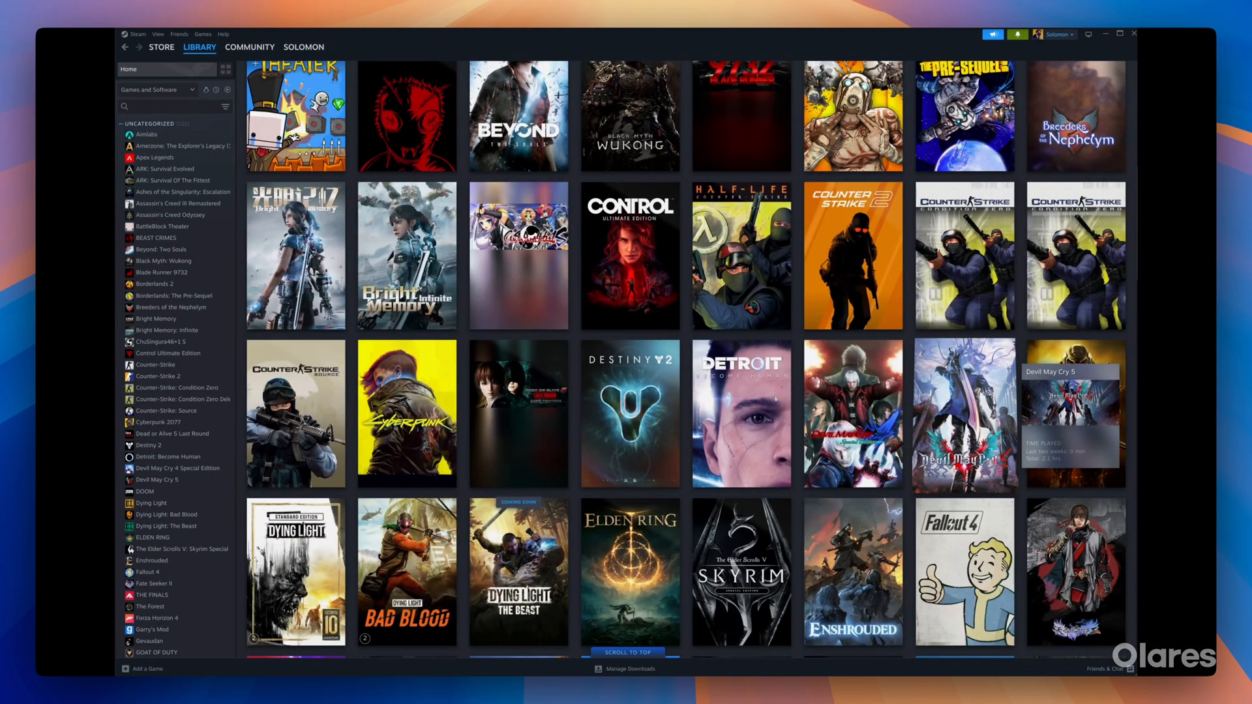